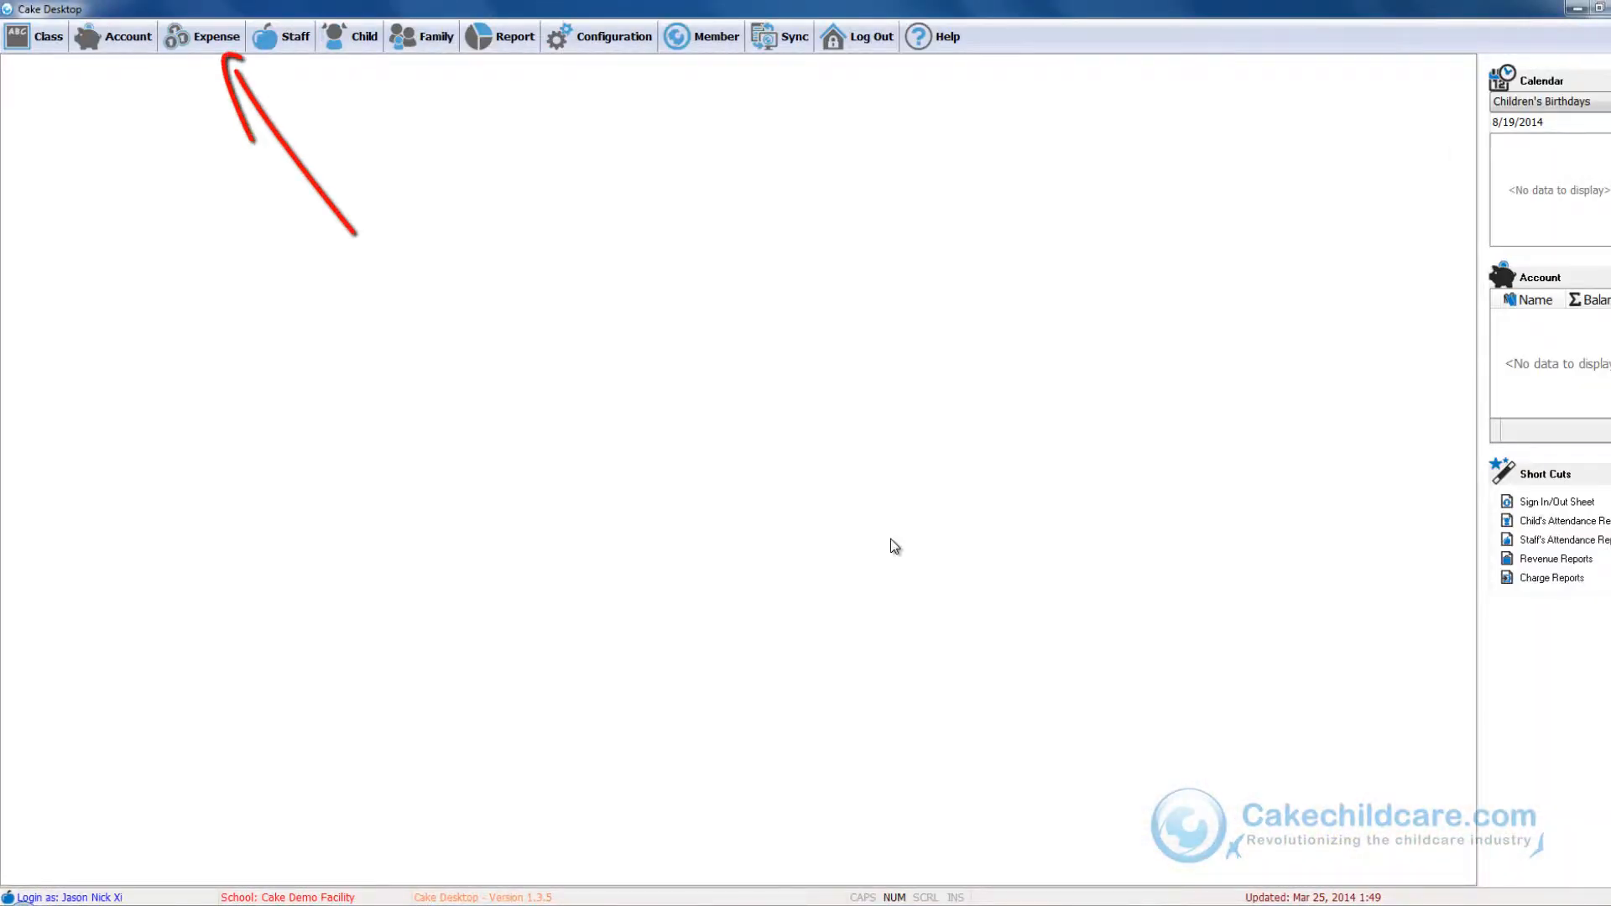
# Show the Expense list with its 16 records totaling $8,800
pyautogui.click(202, 37)
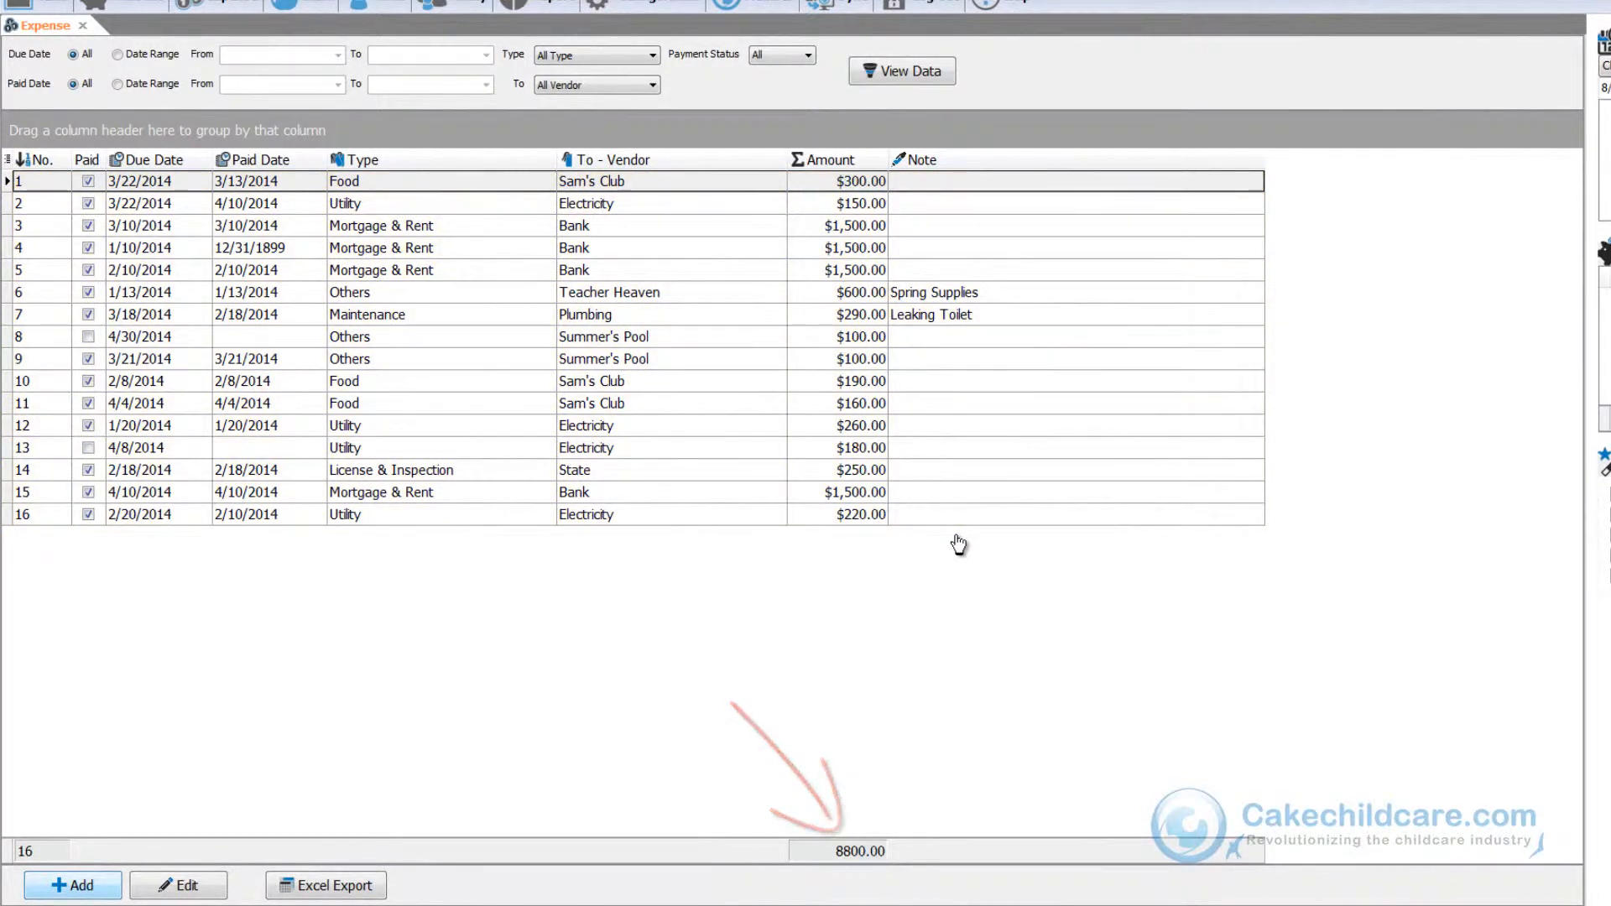
pyautogui.click(260, 159)
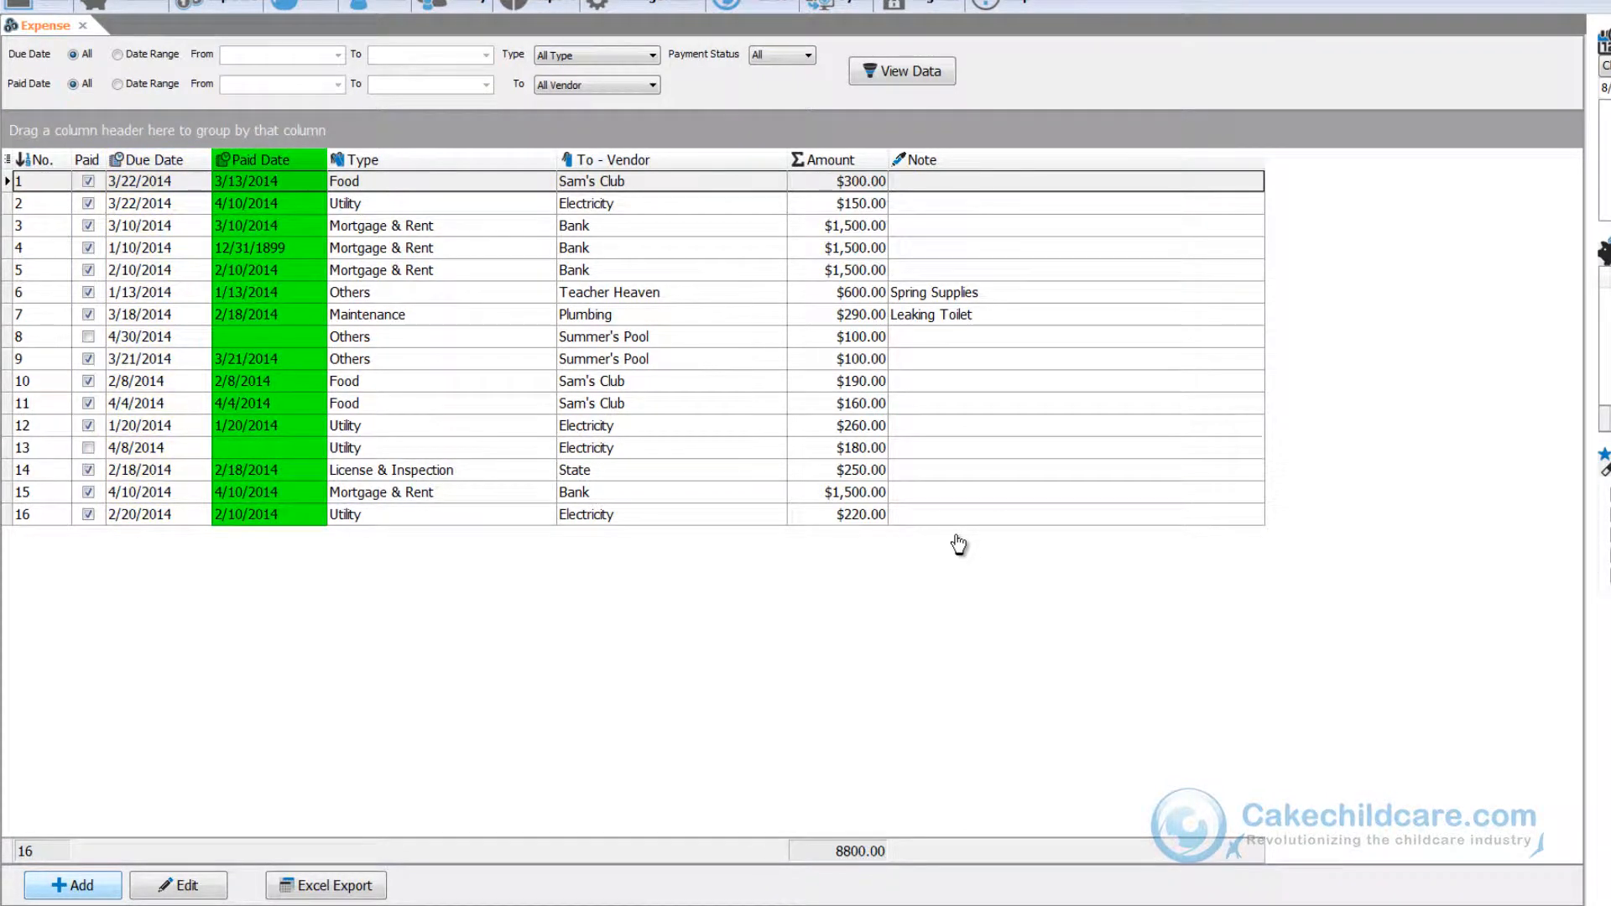
pyautogui.click(613, 159)
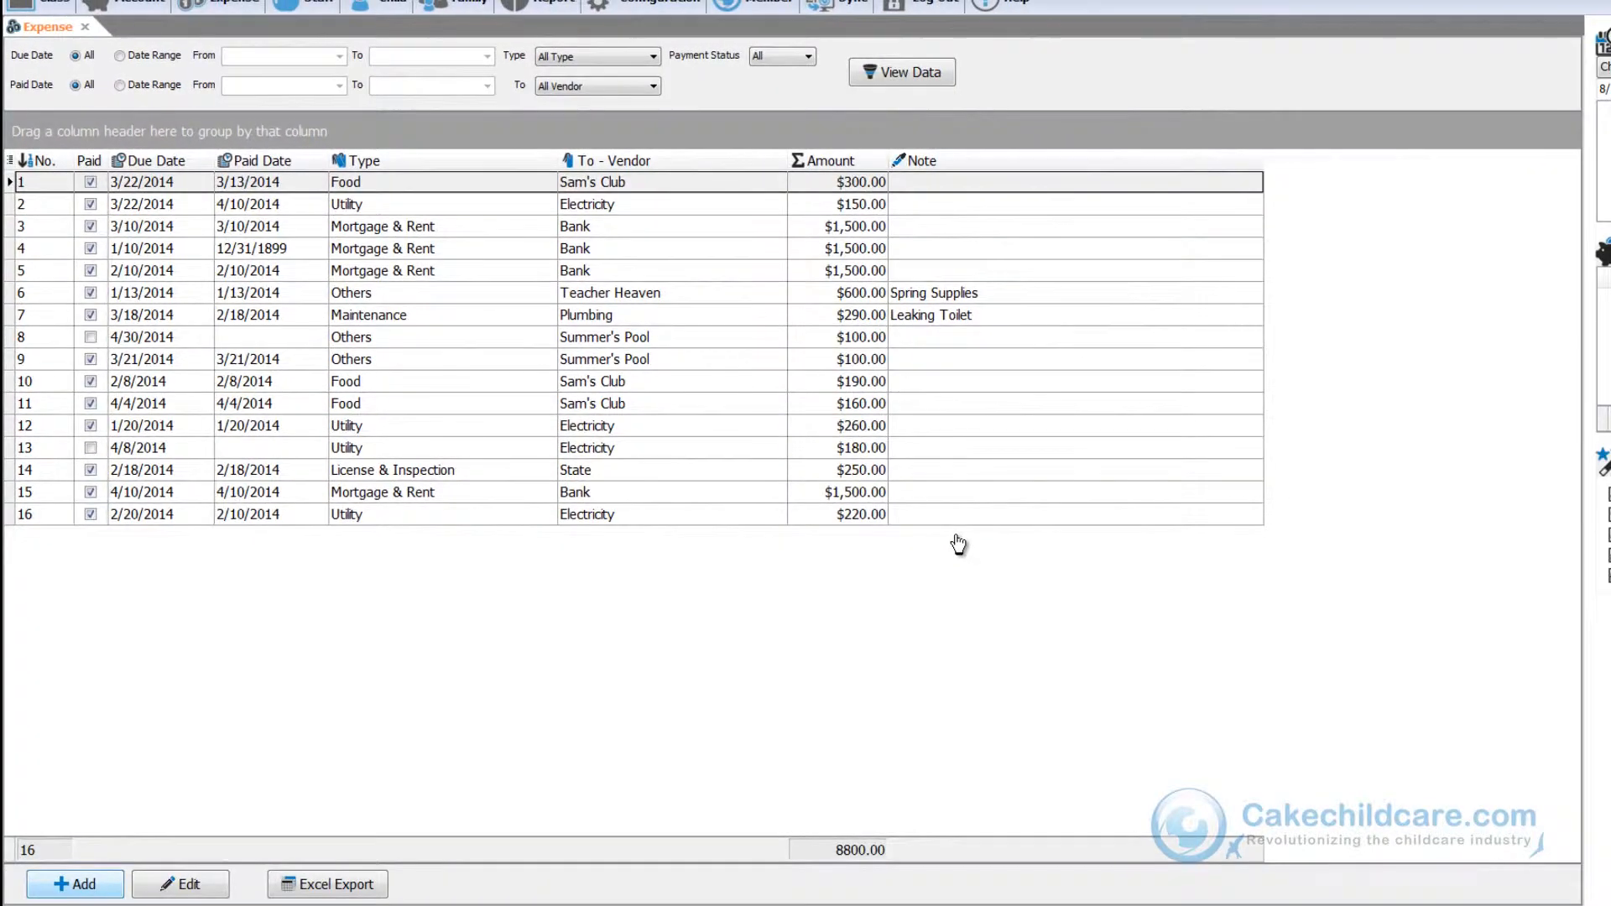
# Add an expense due 8/19/2014 of type Utility to vendor Electricity, ready for the amount
pyautogui.click(76, 883)
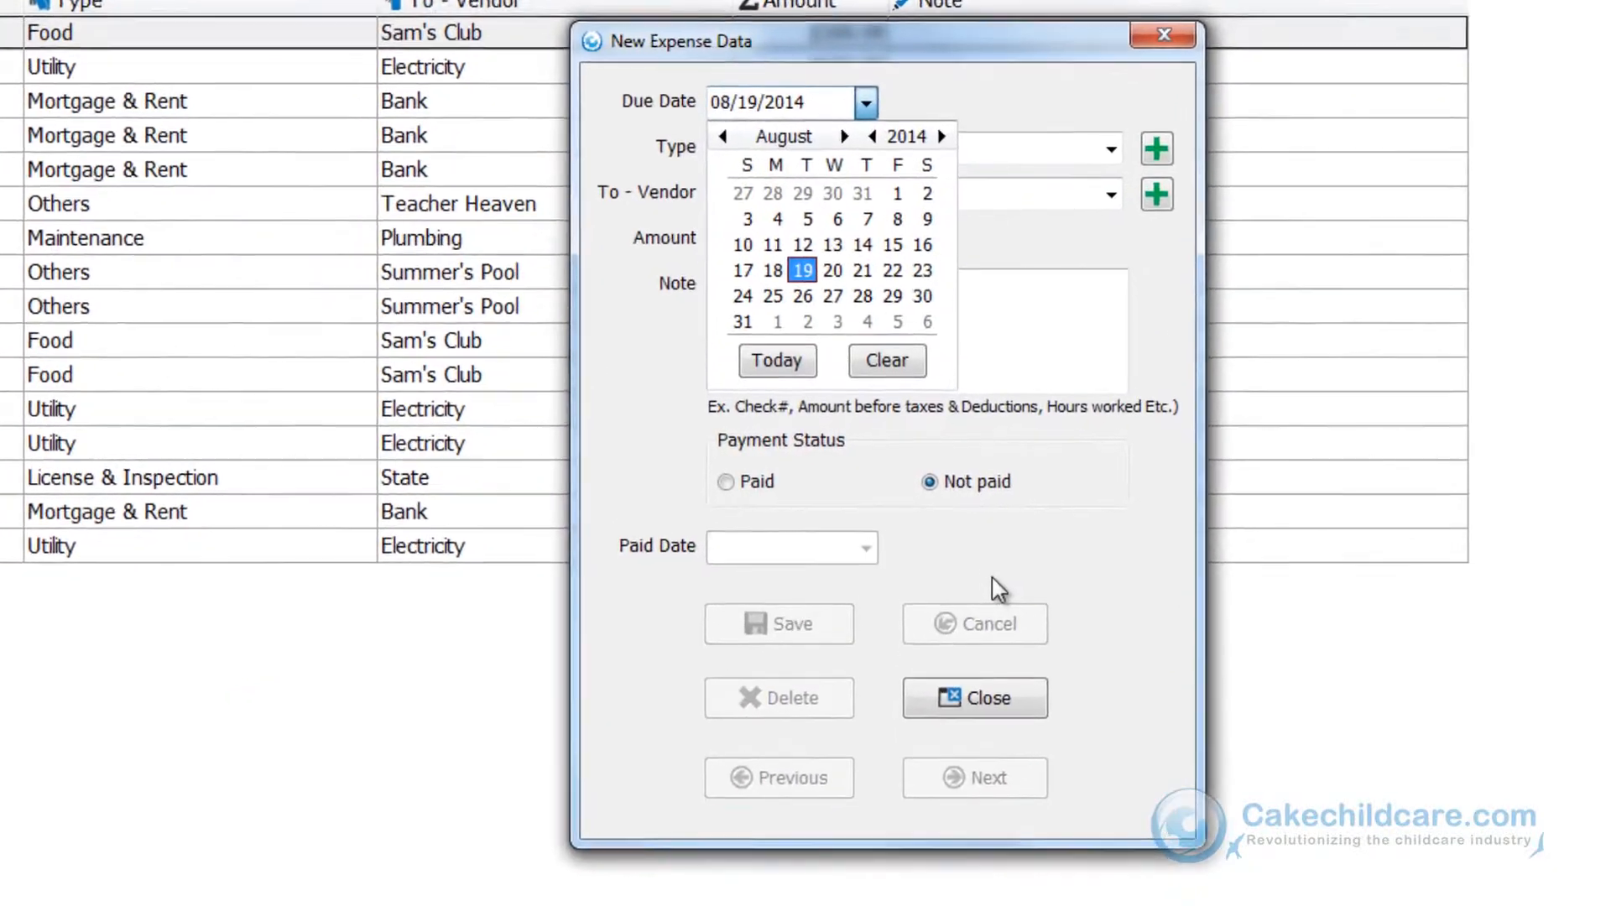
pyautogui.click(804, 269)
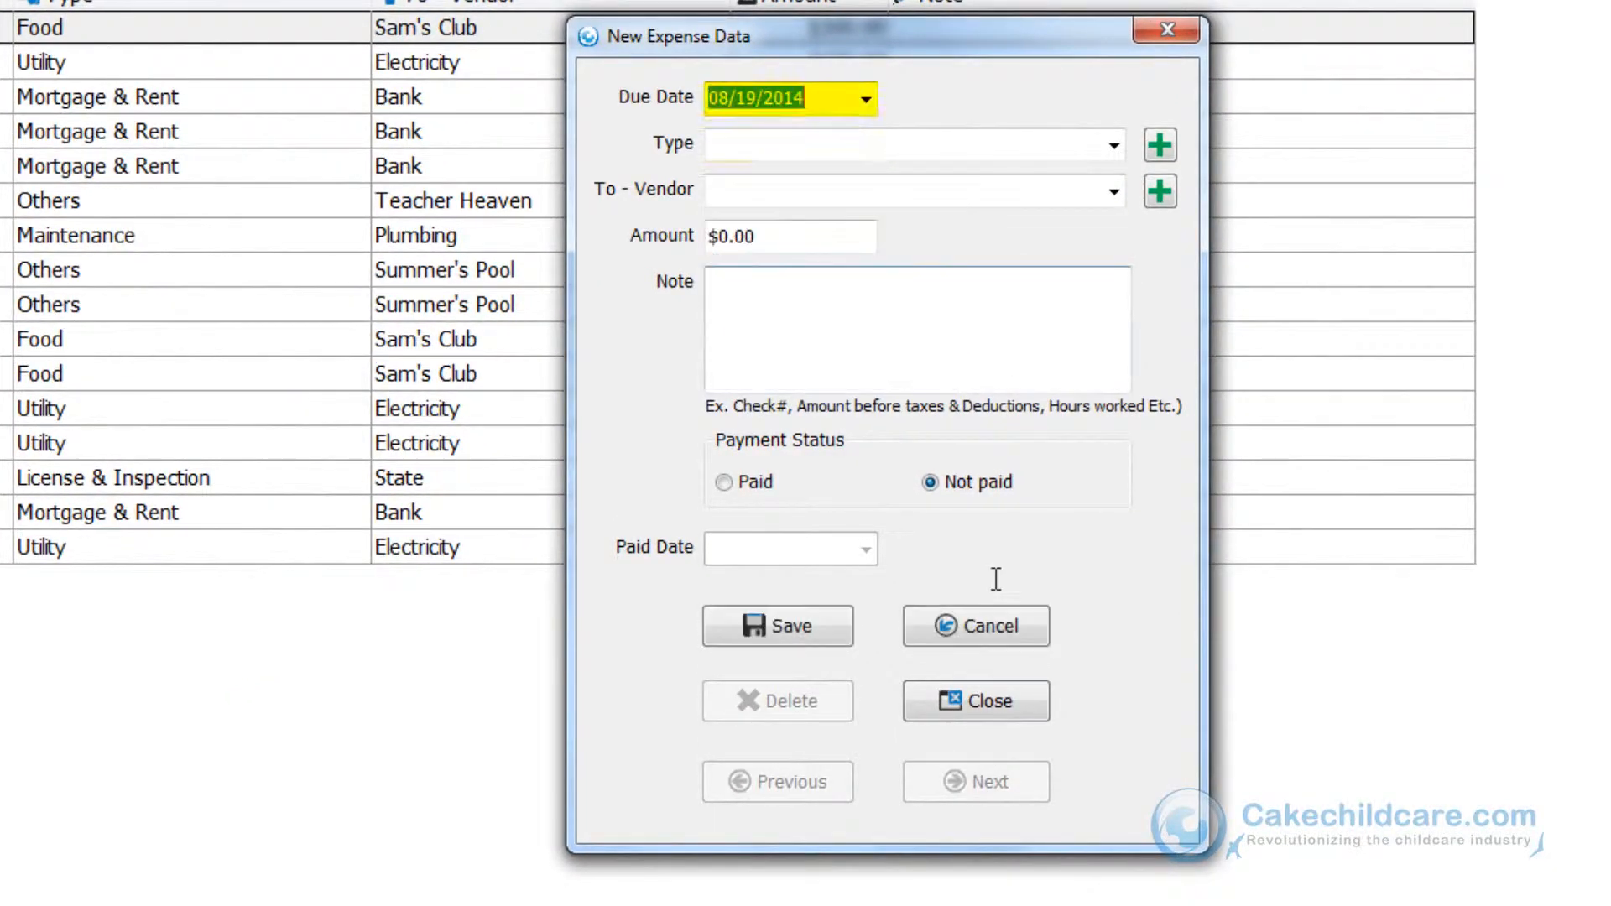
pyautogui.click(1111, 145)
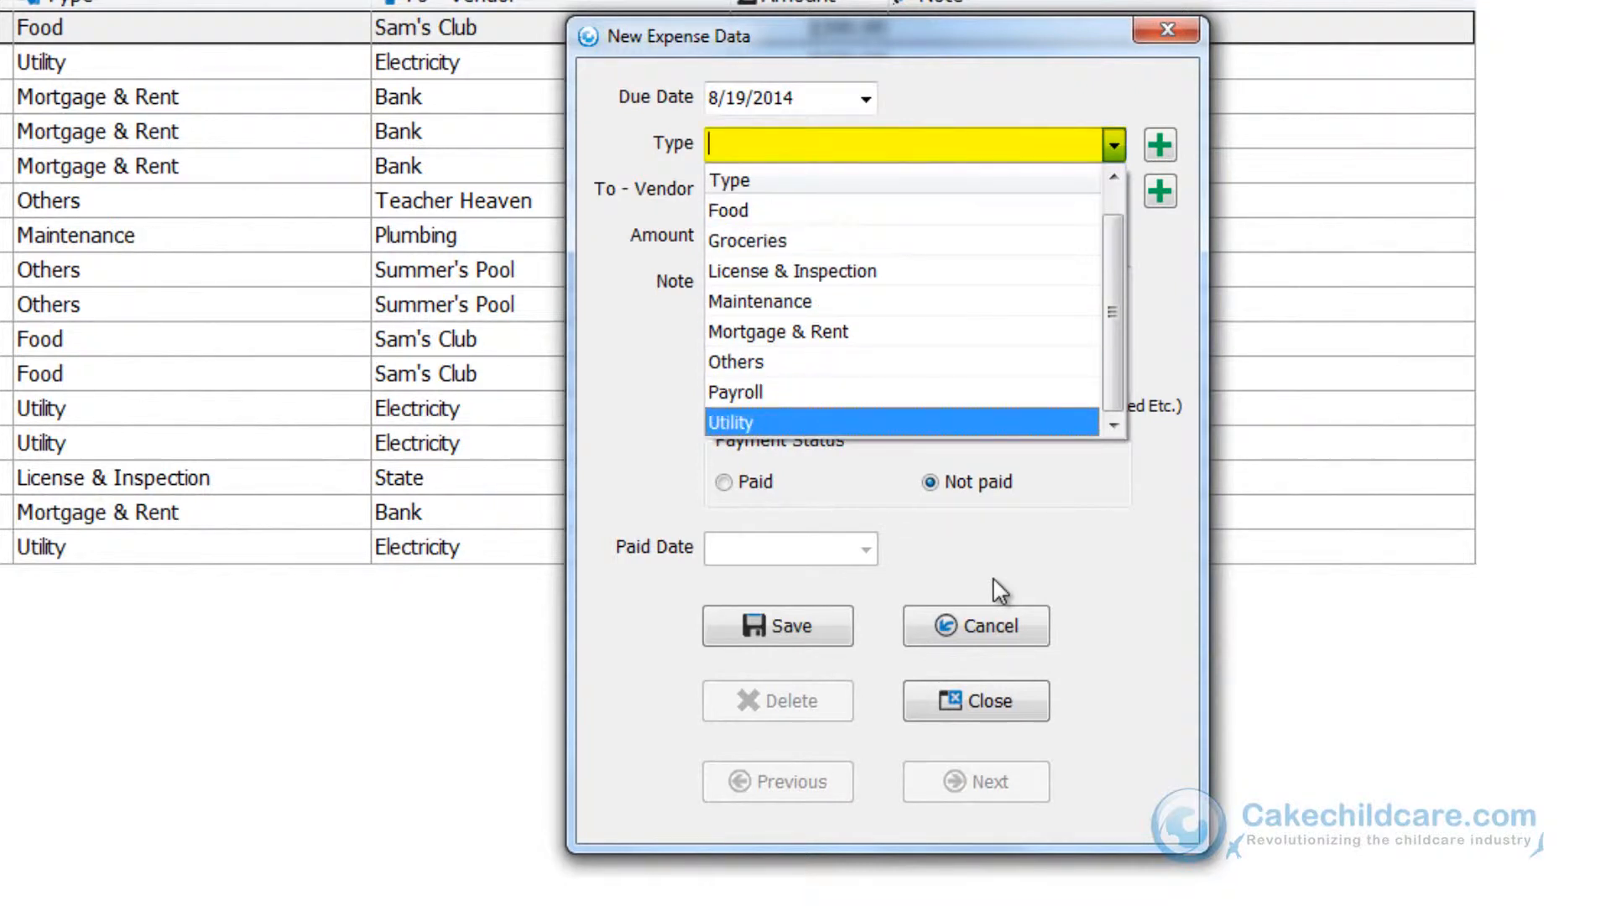
pyautogui.click(732, 423)
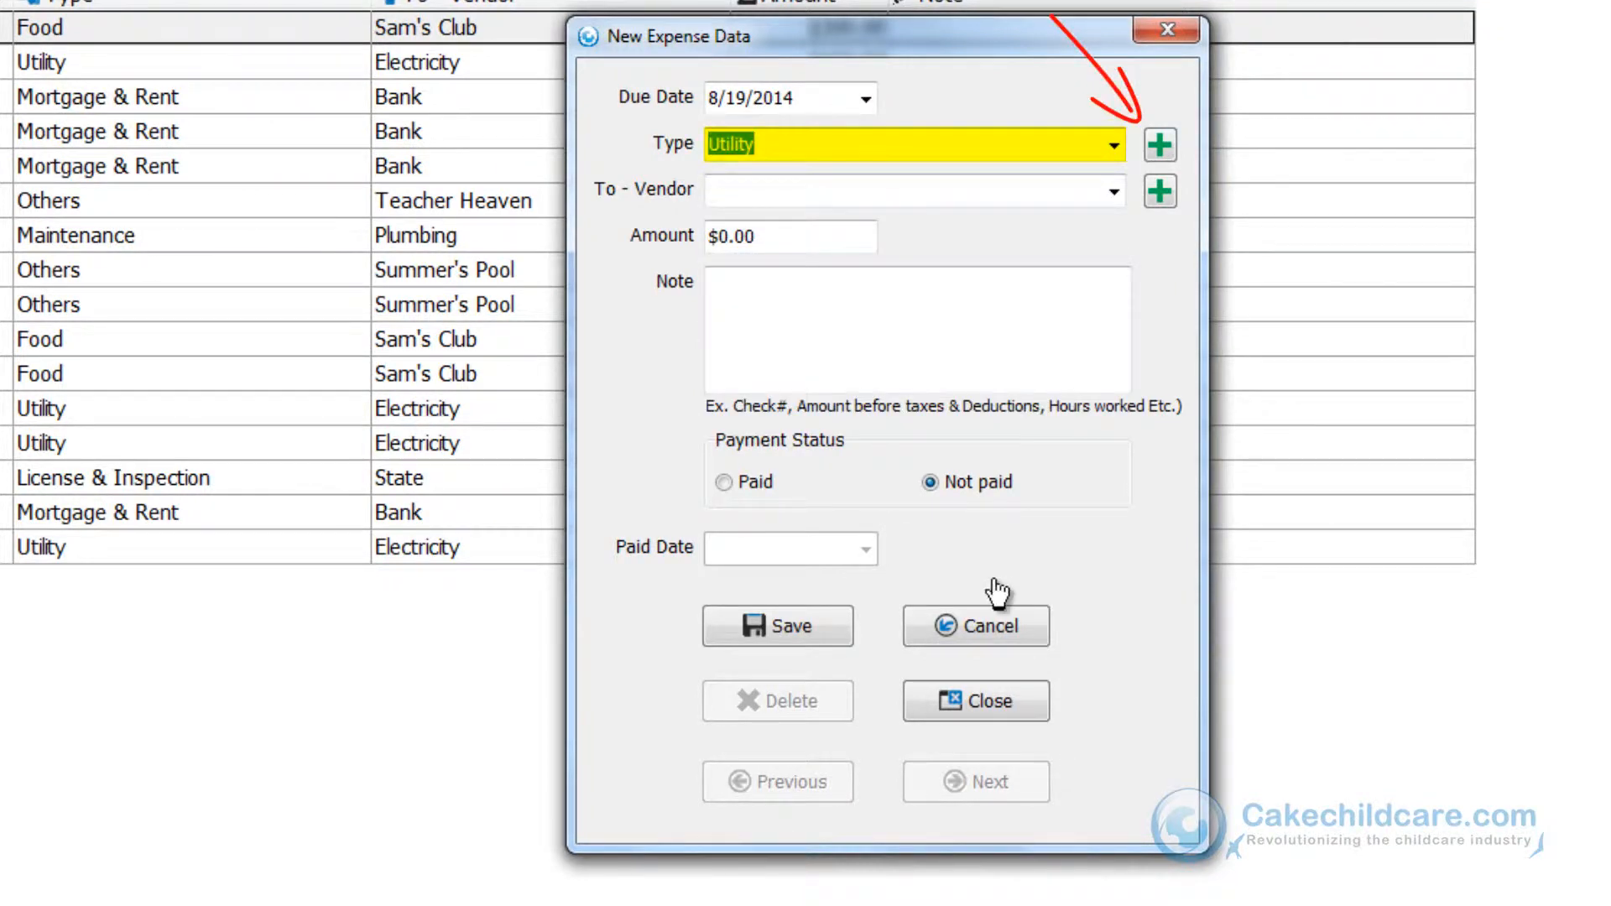
pyautogui.click(1162, 144)
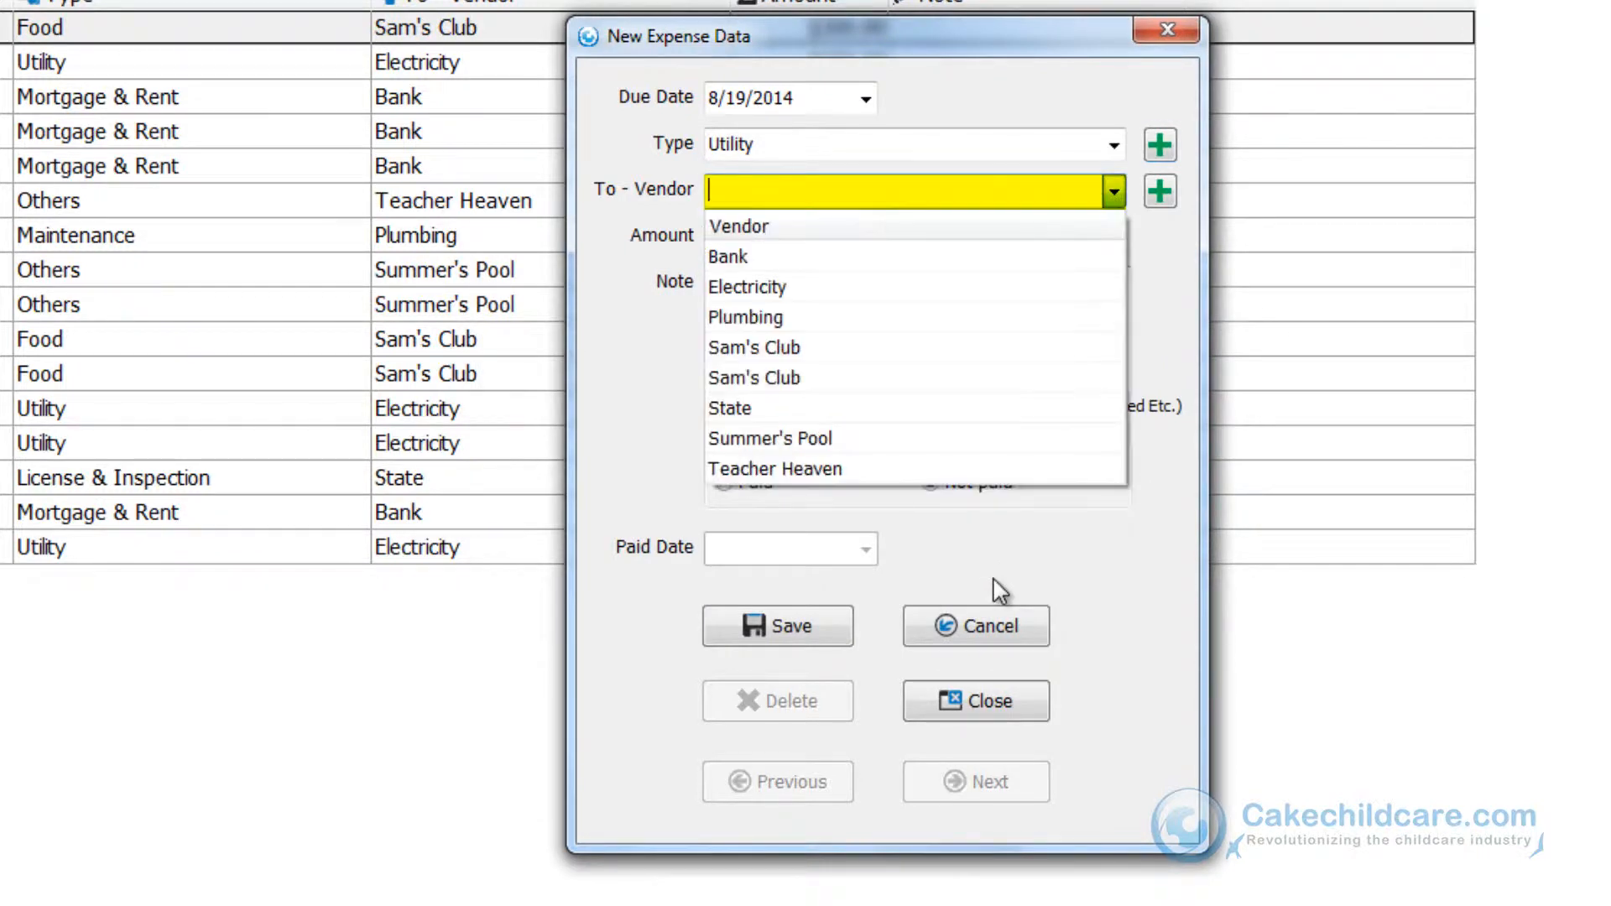
pyautogui.click(747, 287)
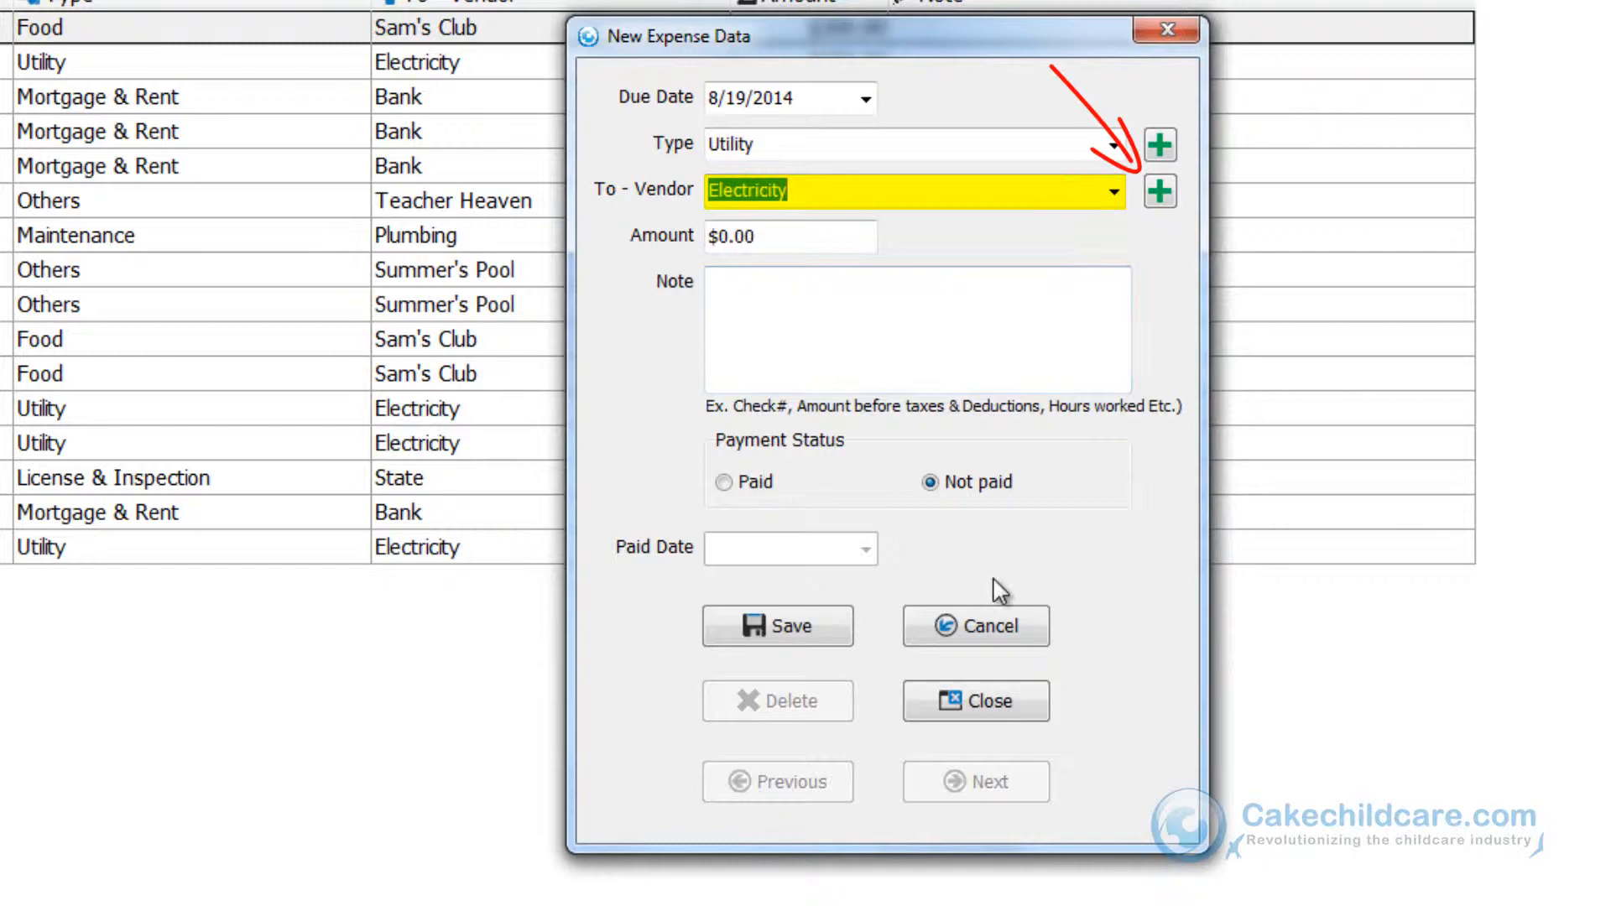
pyautogui.click(1161, 190)
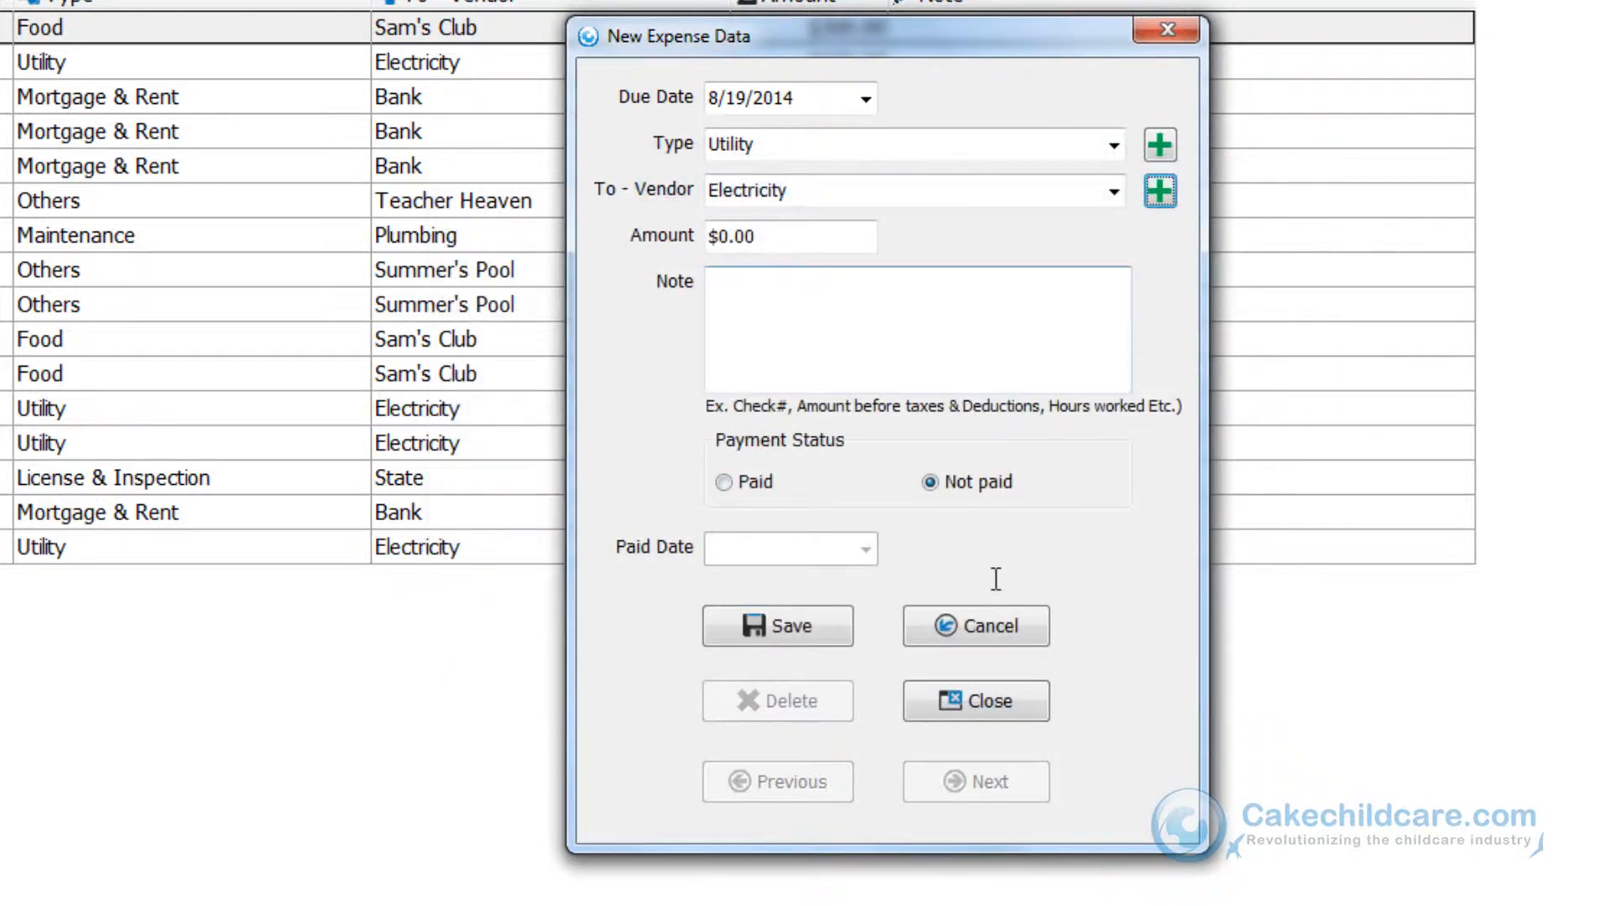
pyautogui.write('3')
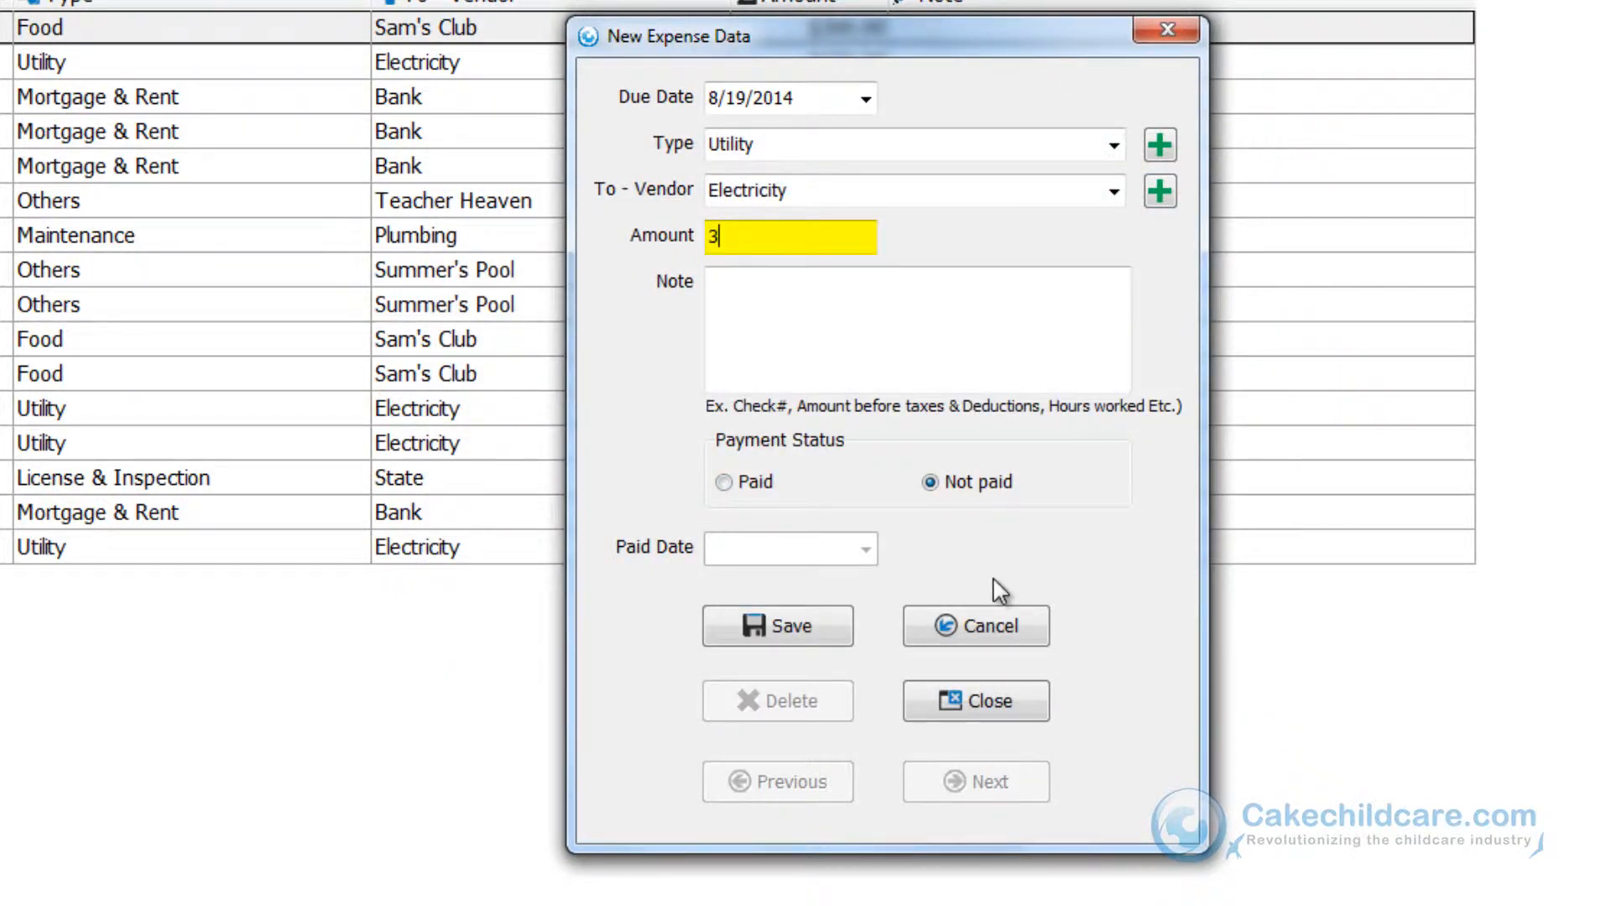
pyautogui.write('00.00')
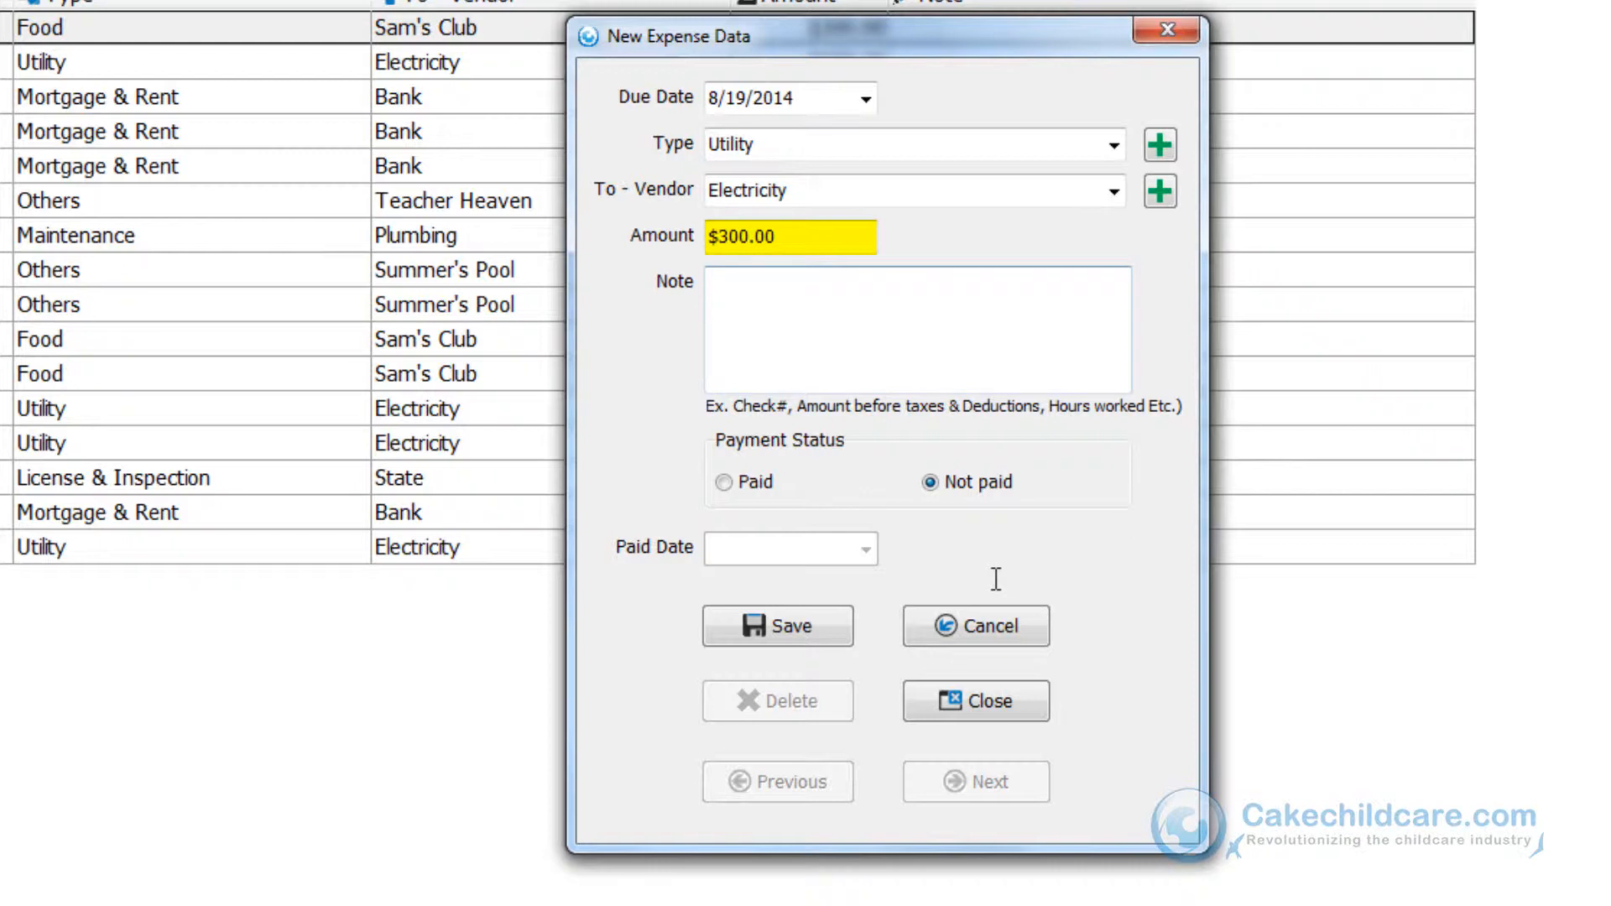
pyautogui.write('August')
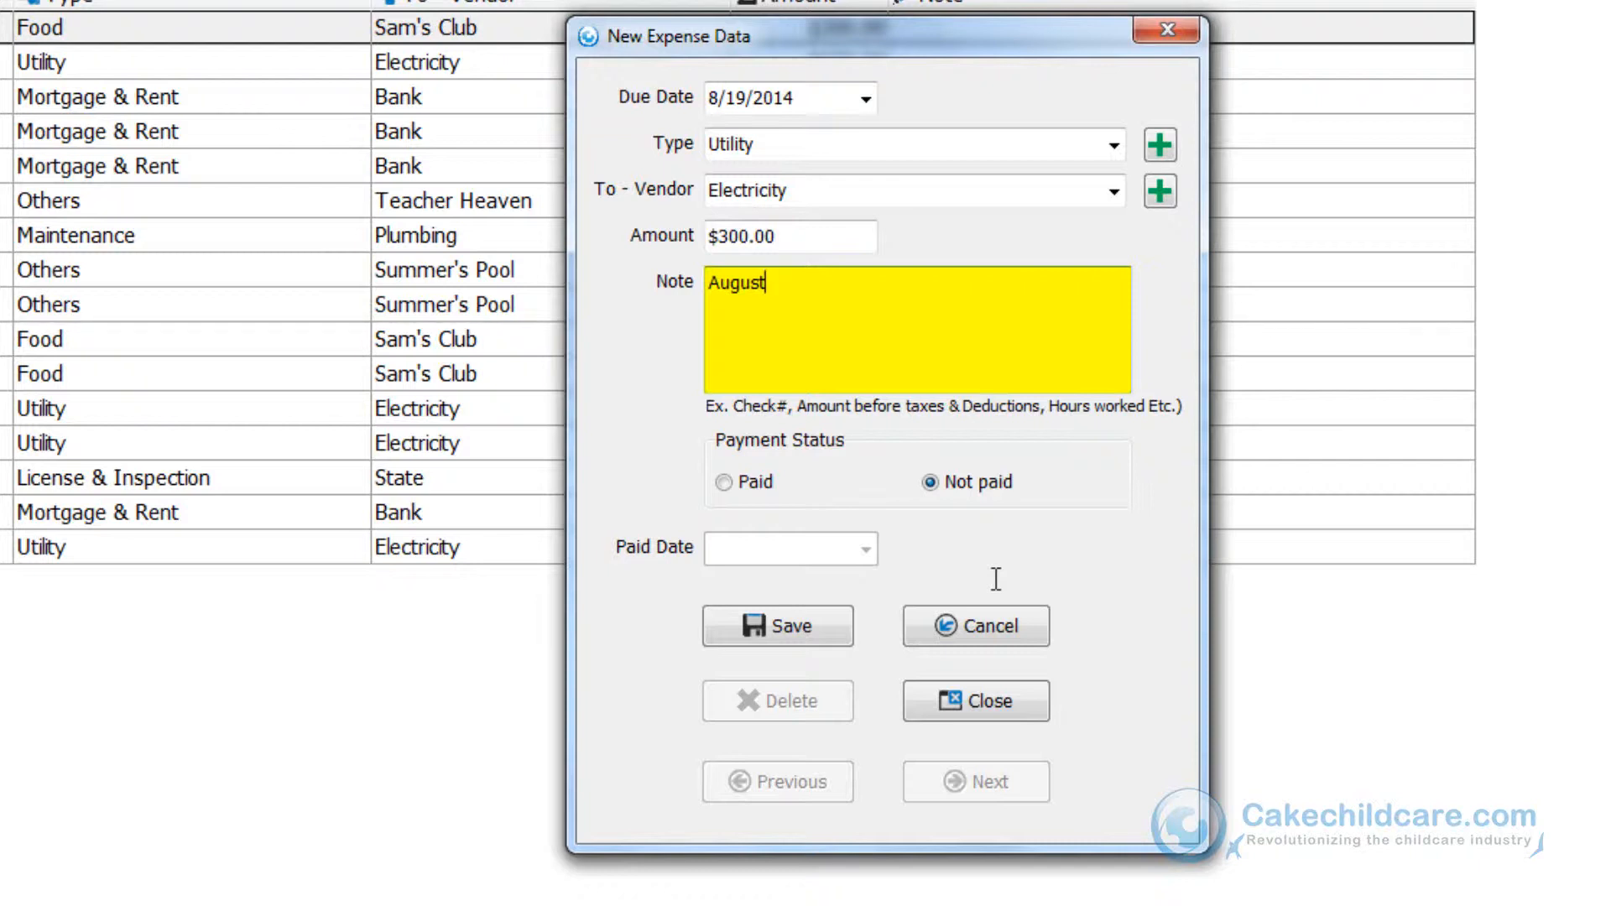
pyautogui.write('- Payment')
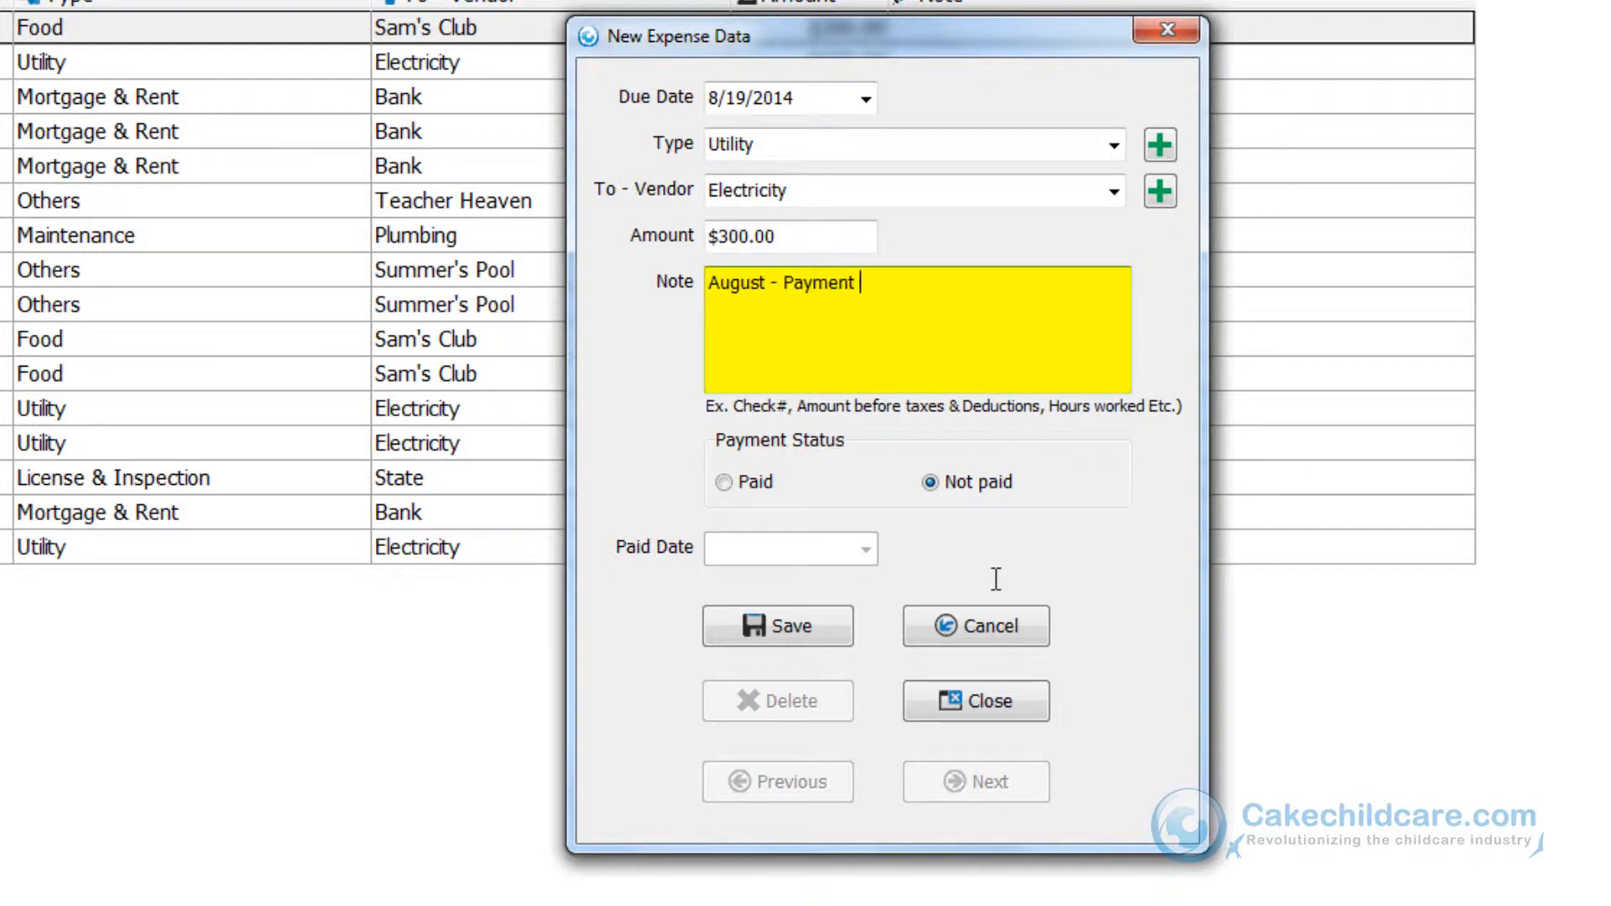
pyautogui.write('Code: 1234567890')
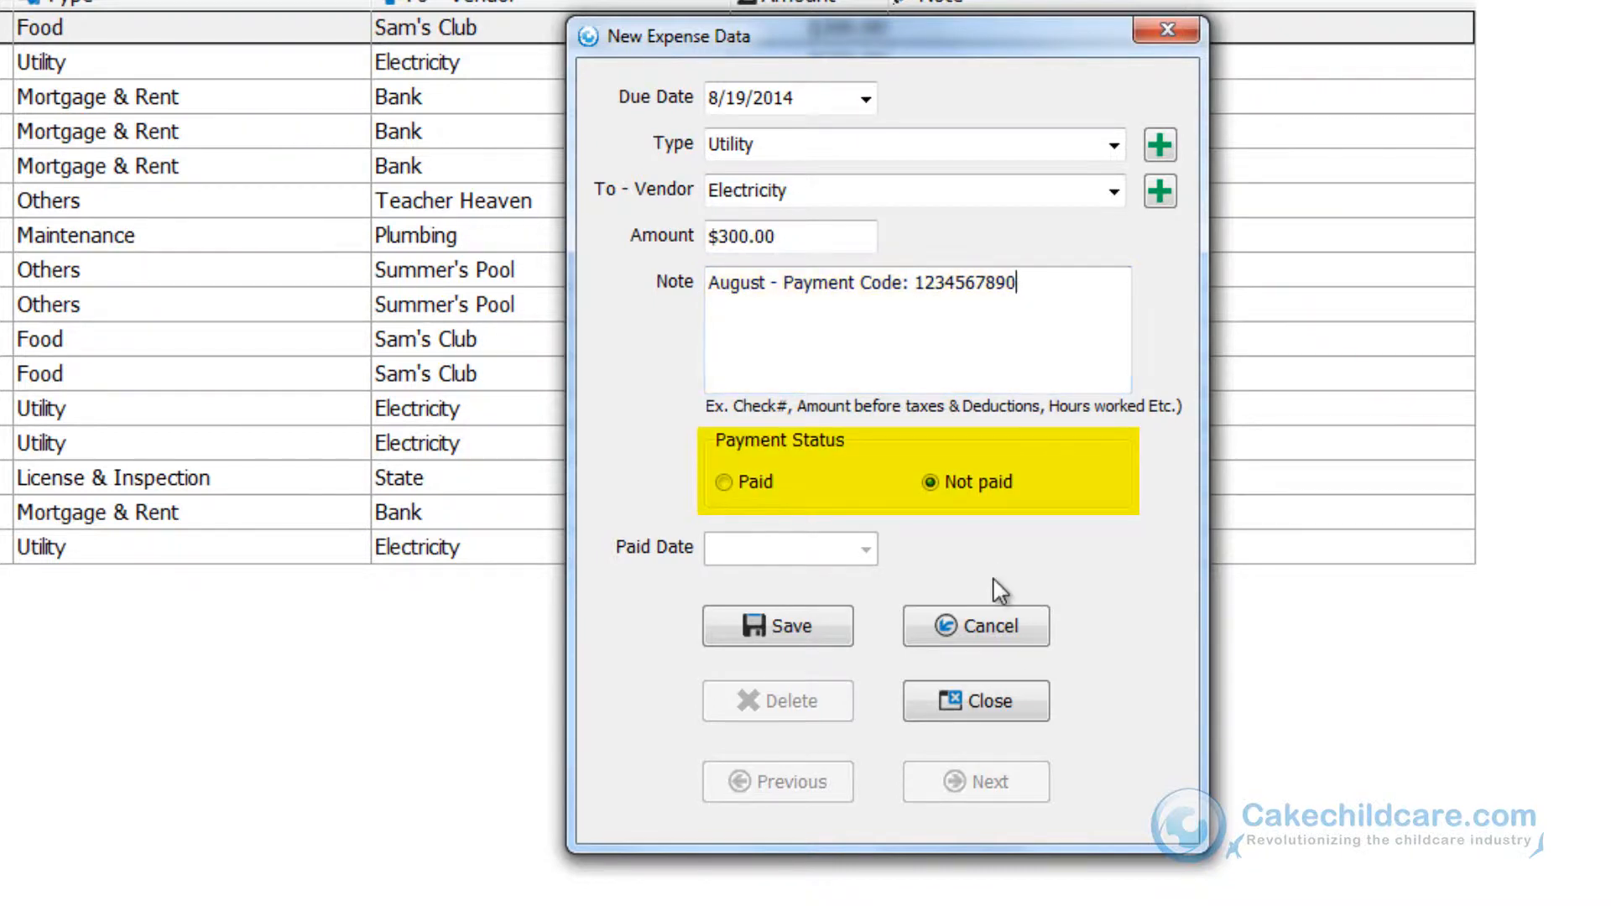
pyautogui.click(724, 482)
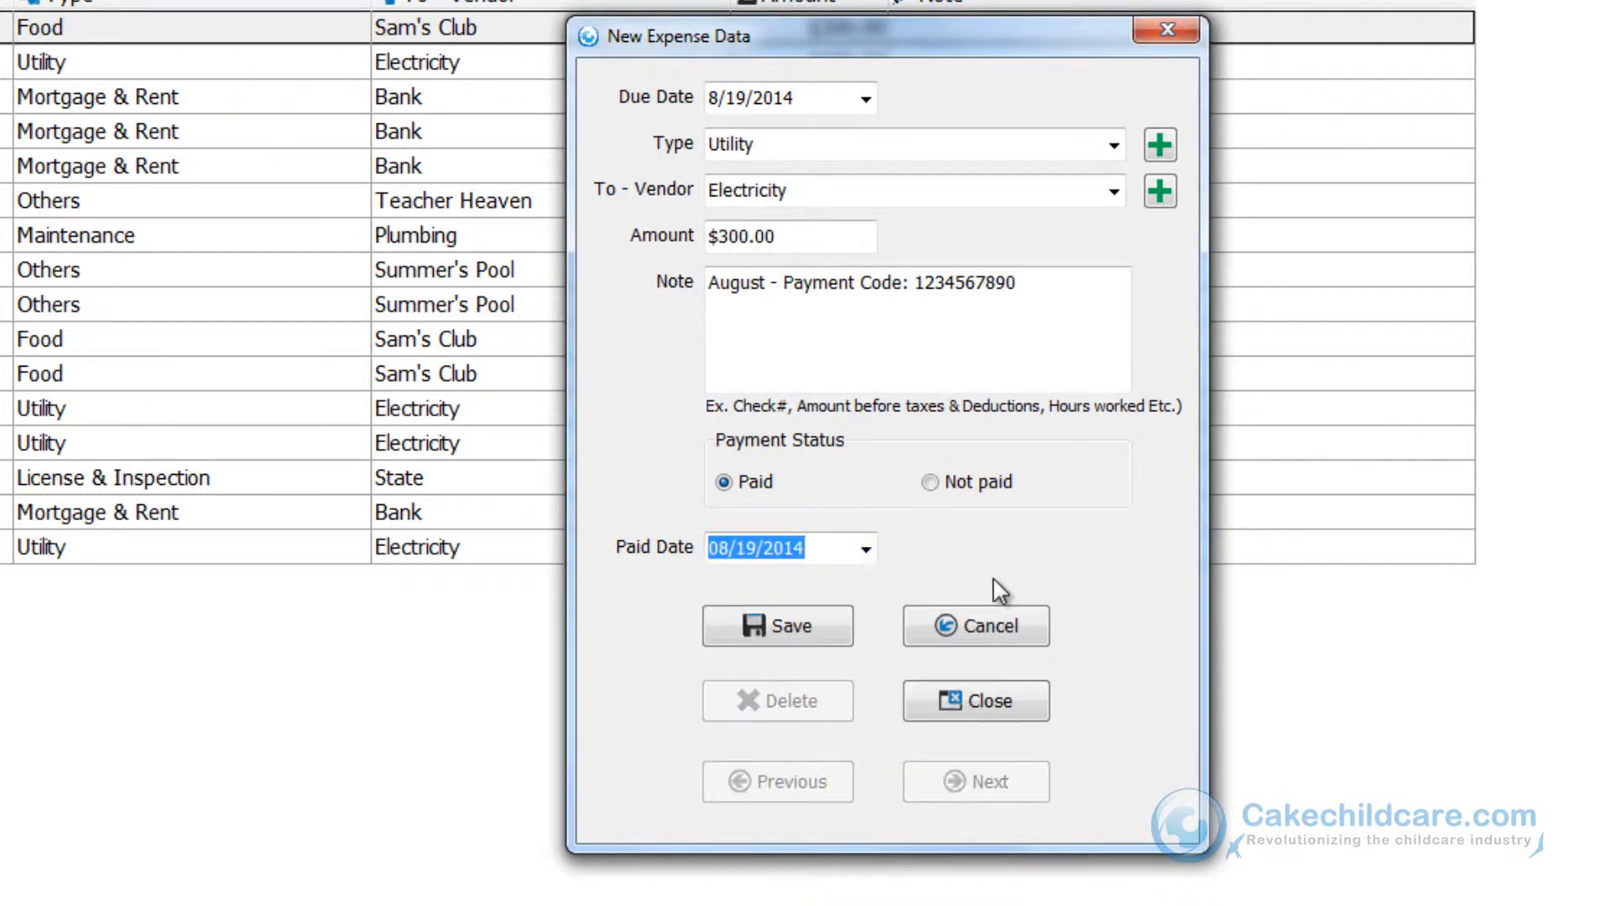
pyautogui.click(777, 626)
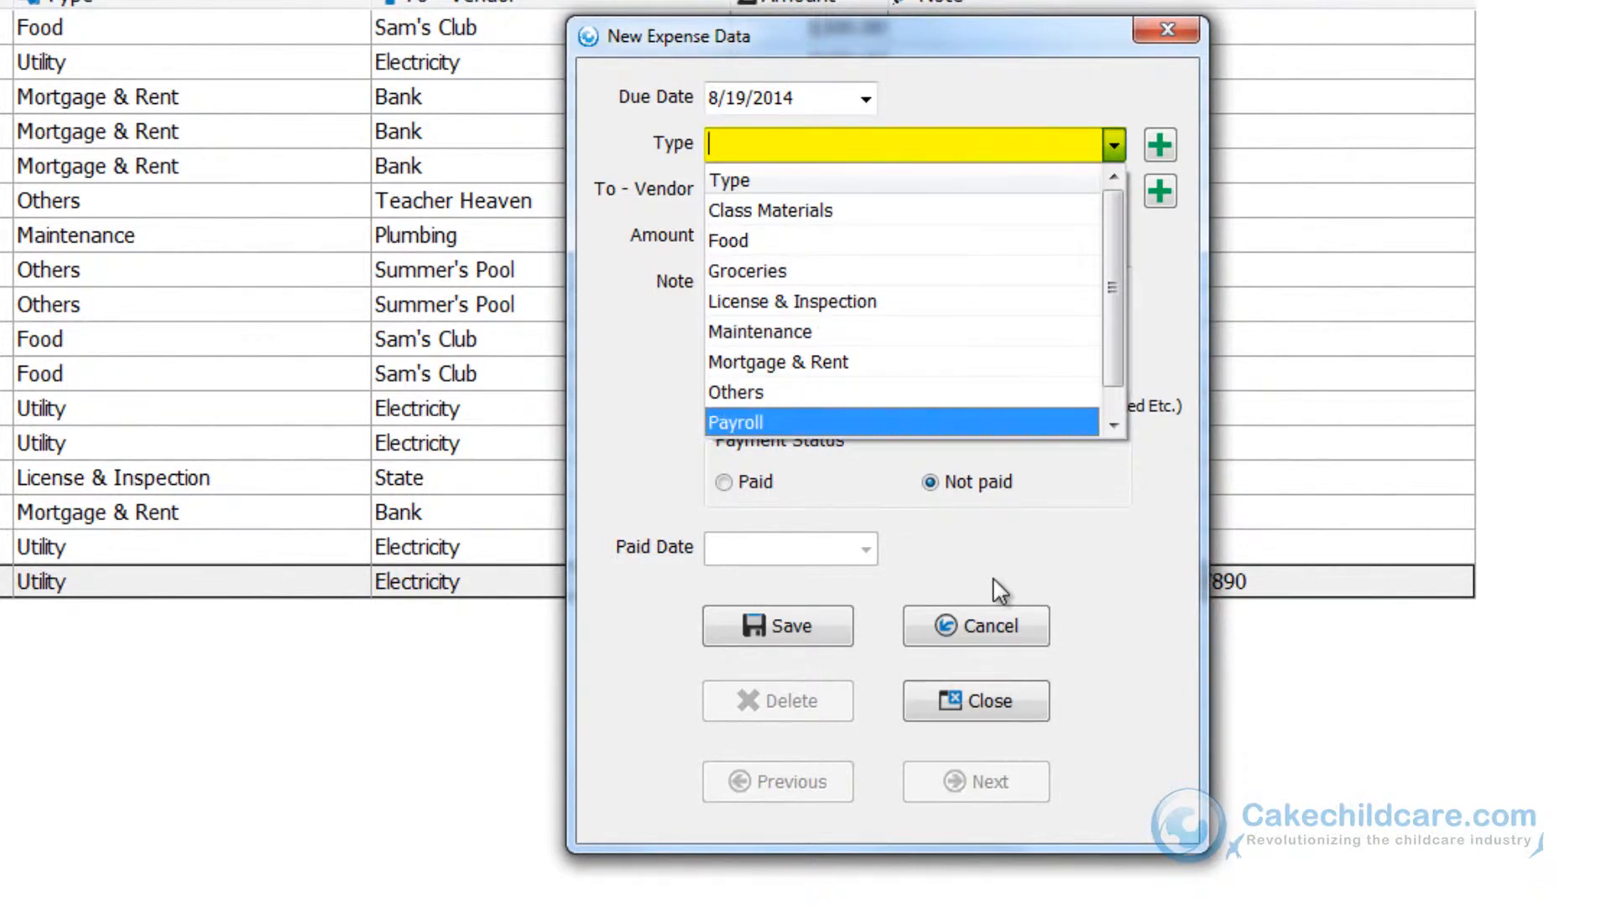
pyautogui.click(735, 423)
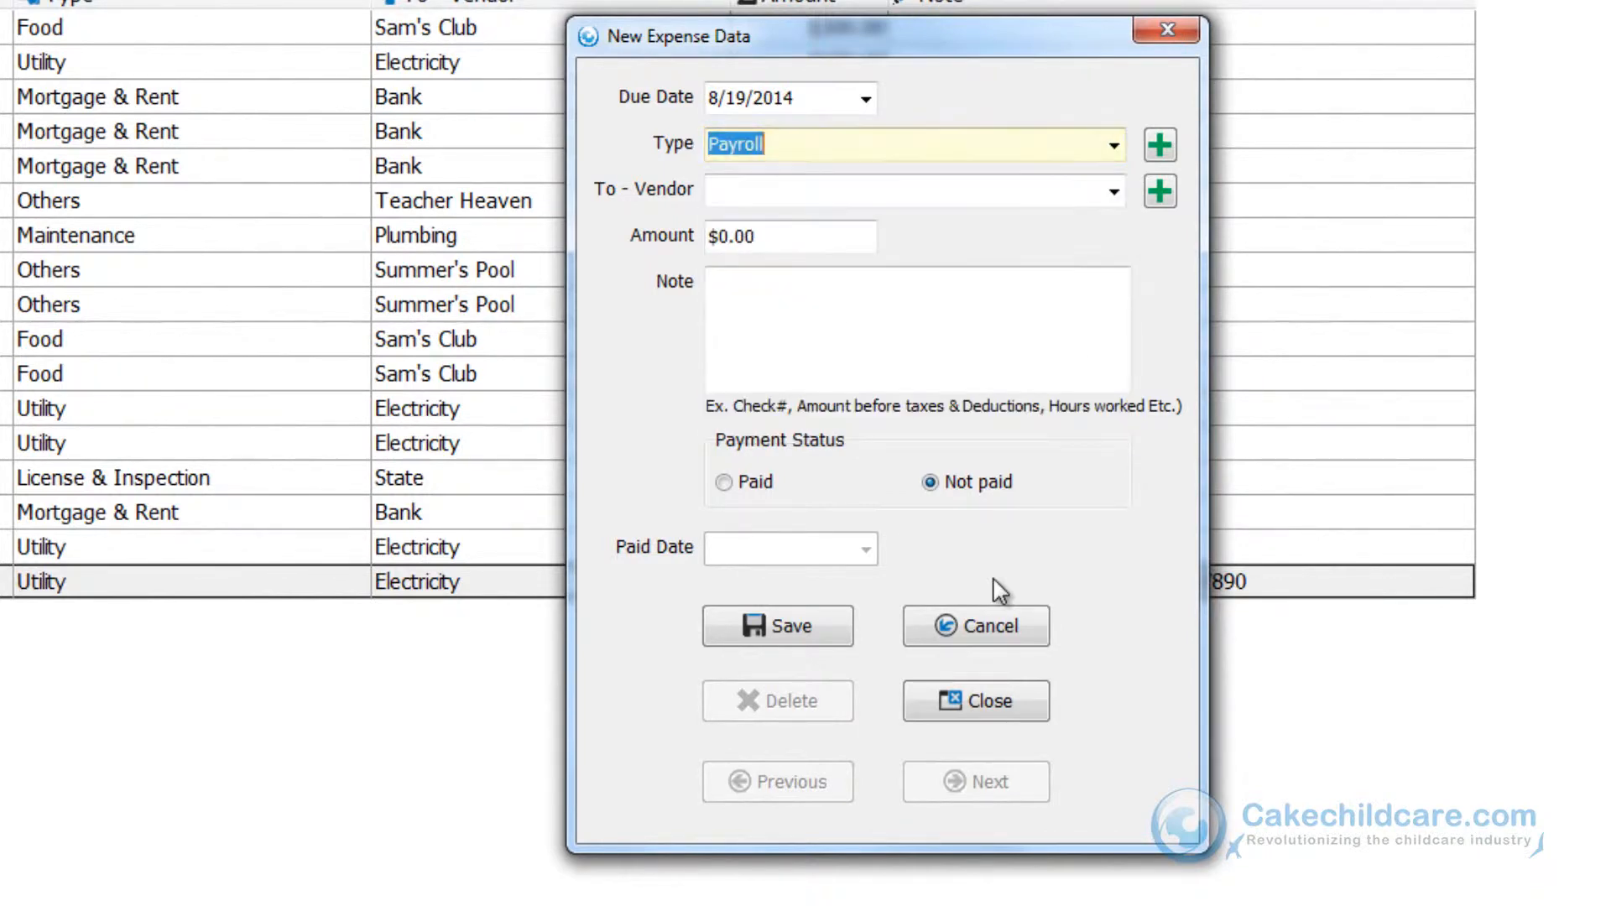
pyautogui.click(1161, 189)
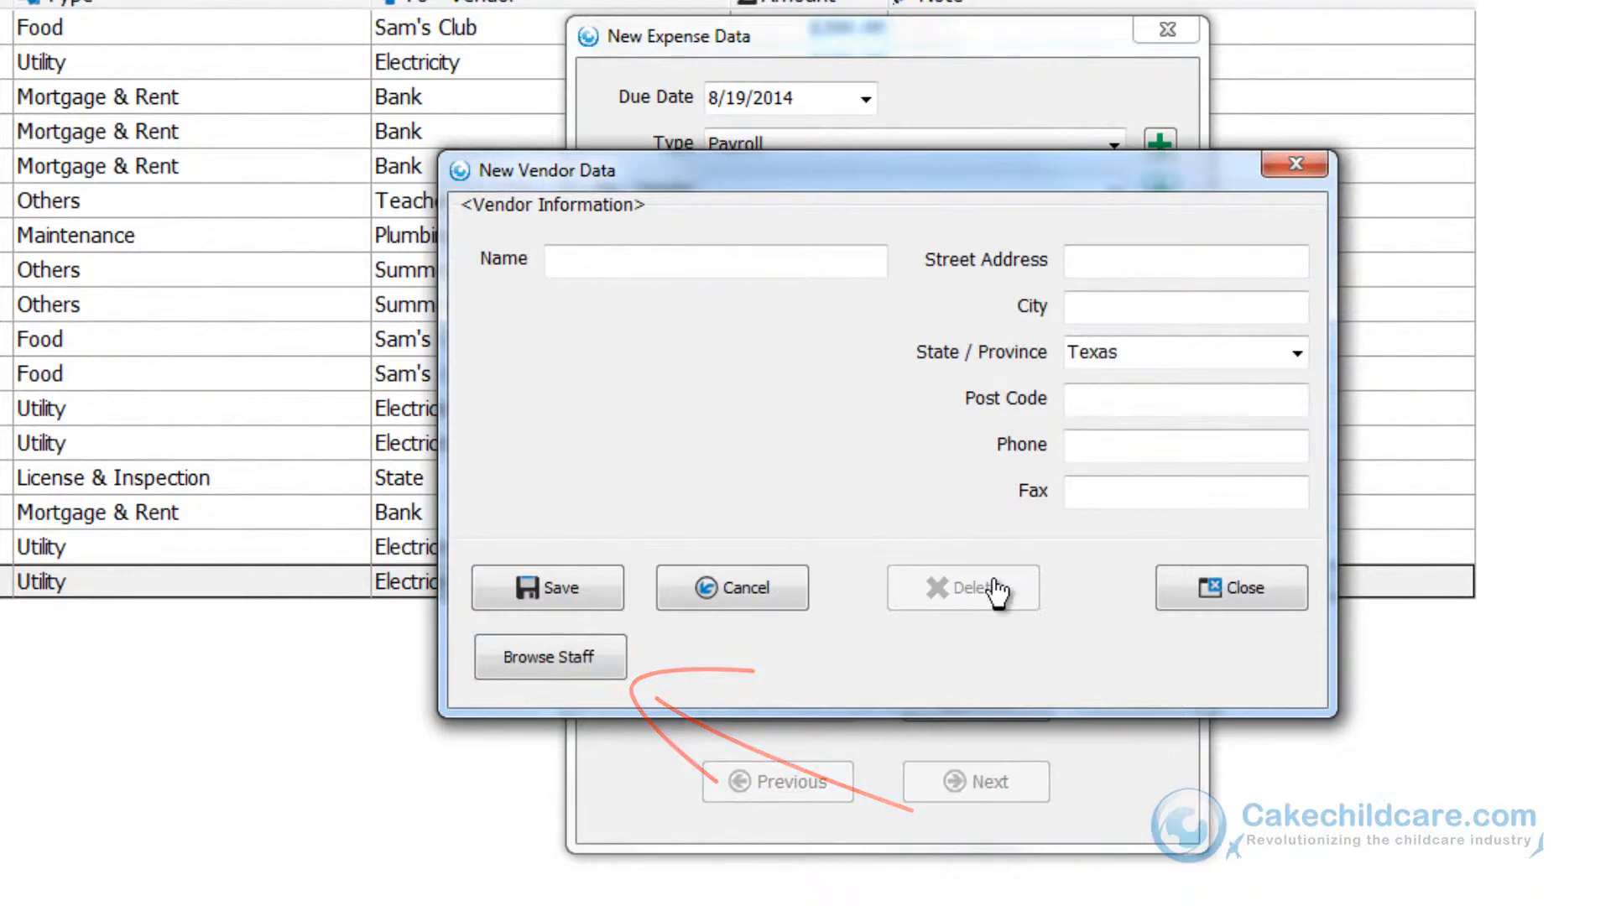
pyautogui.click(549, 658)
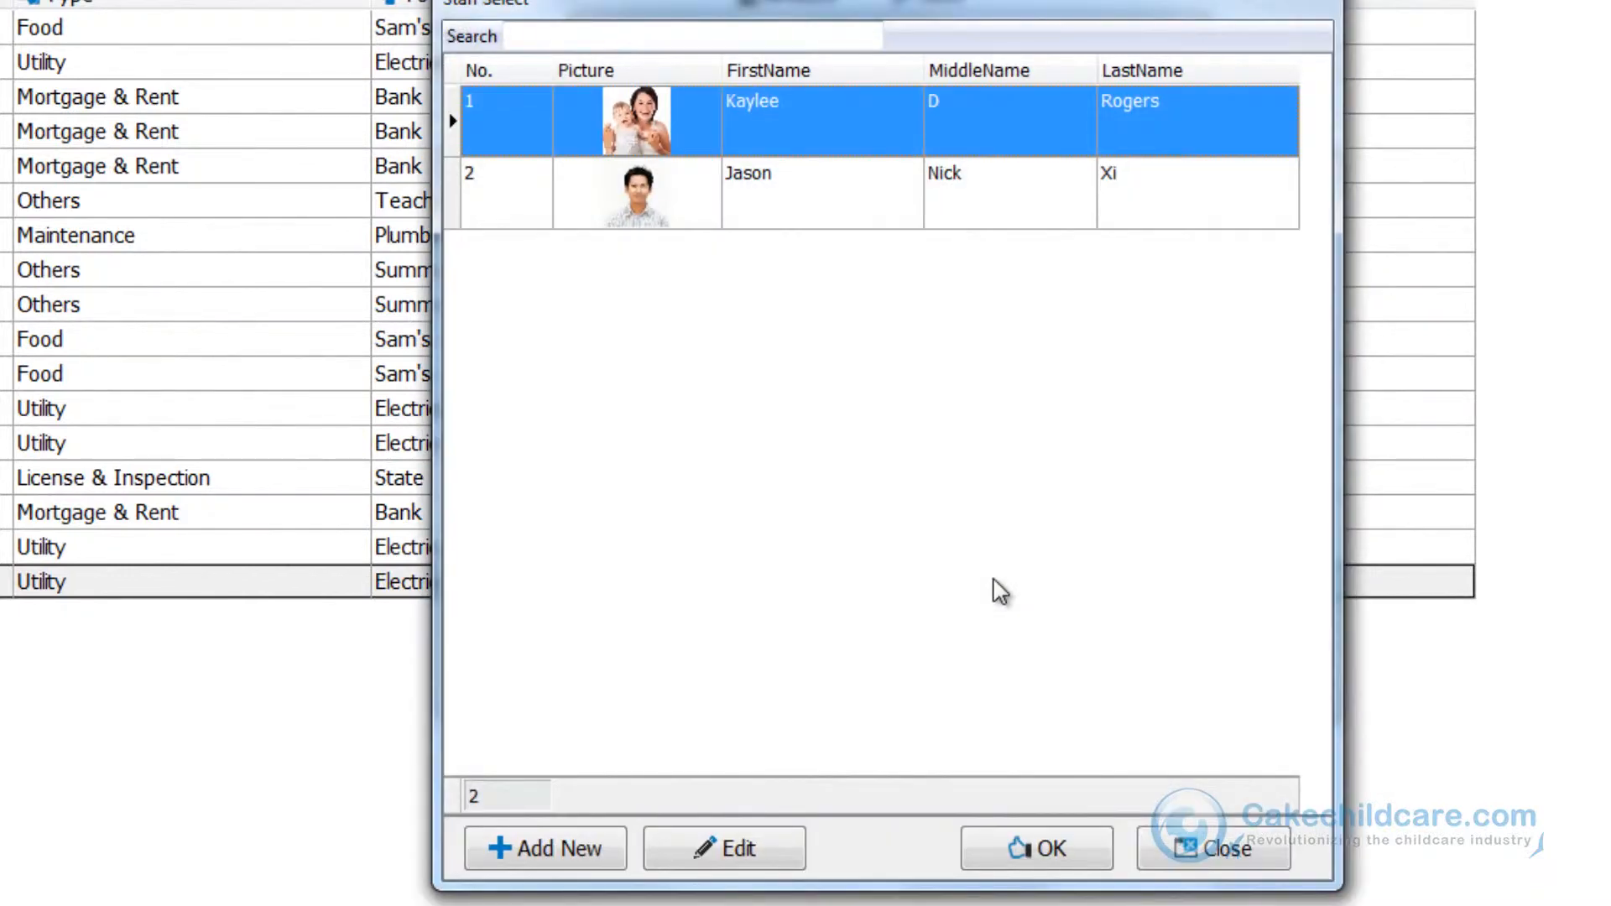
pyautogui.click(1034, 850)
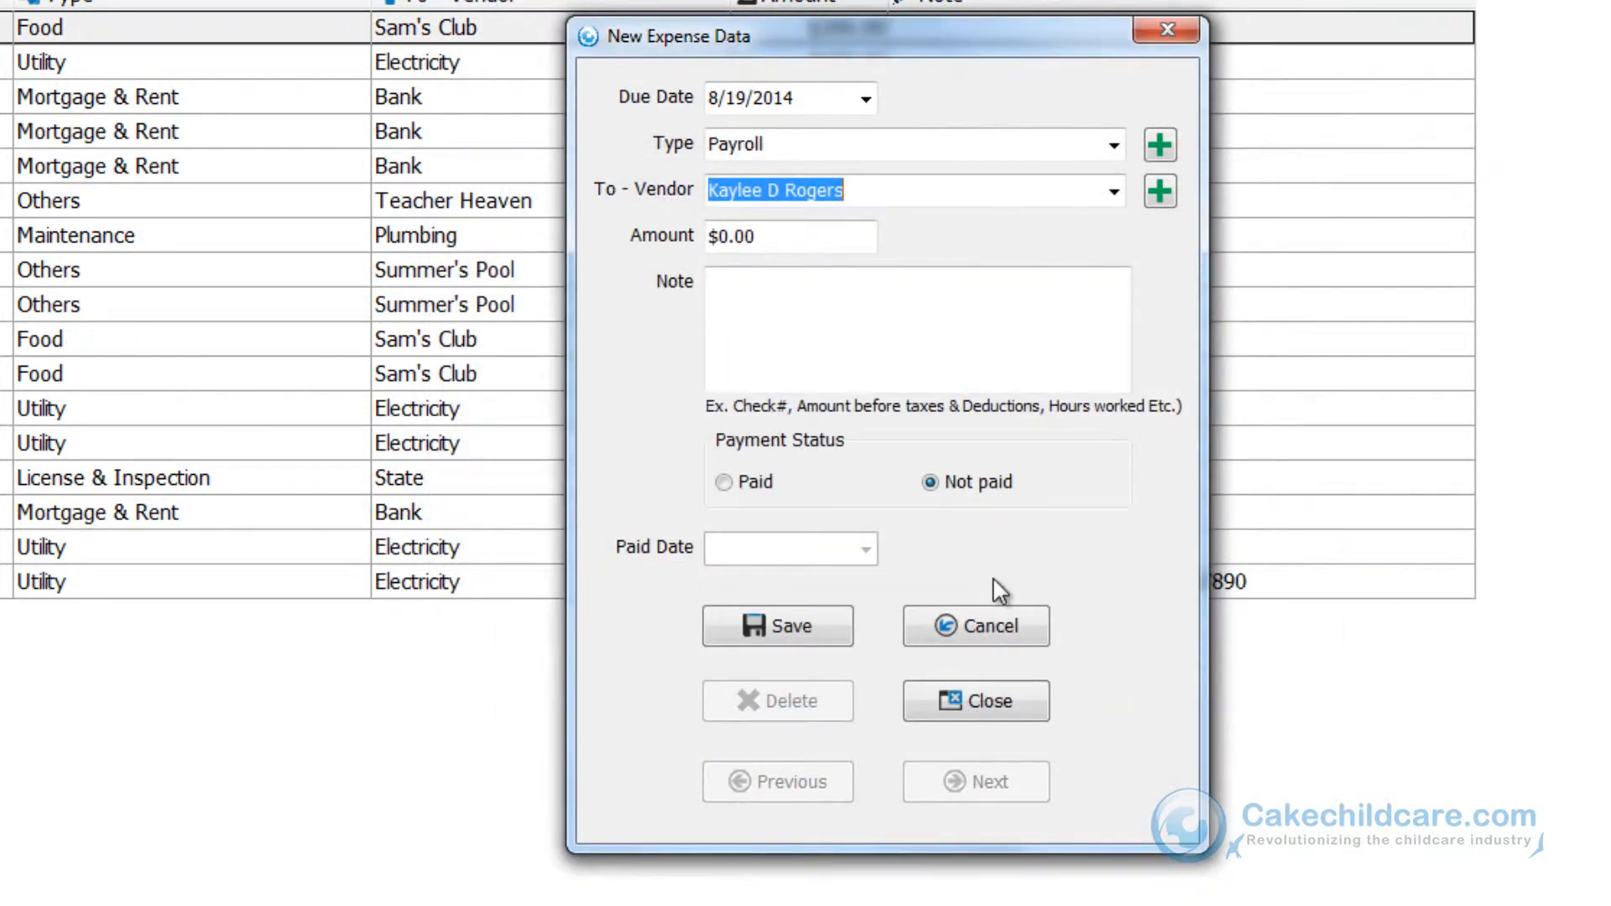
# Enter amount 385, note '$10 40 hours $25 (tax) = $385', leave it Not paid and save
pyautogui.write('385')
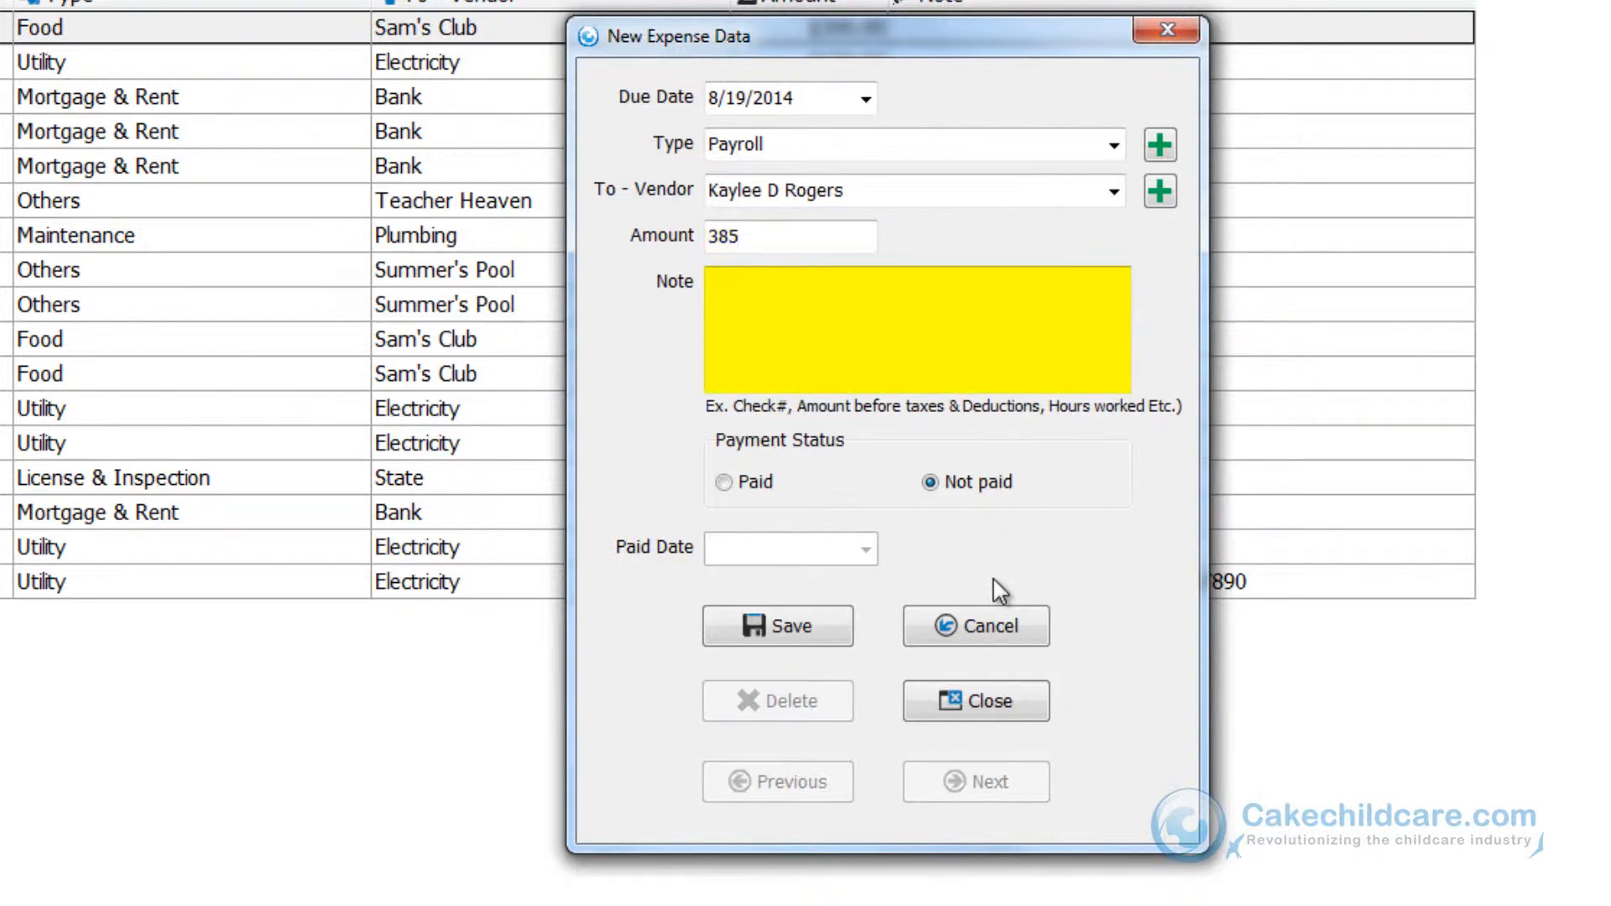
pyautogui.click(916, 319)
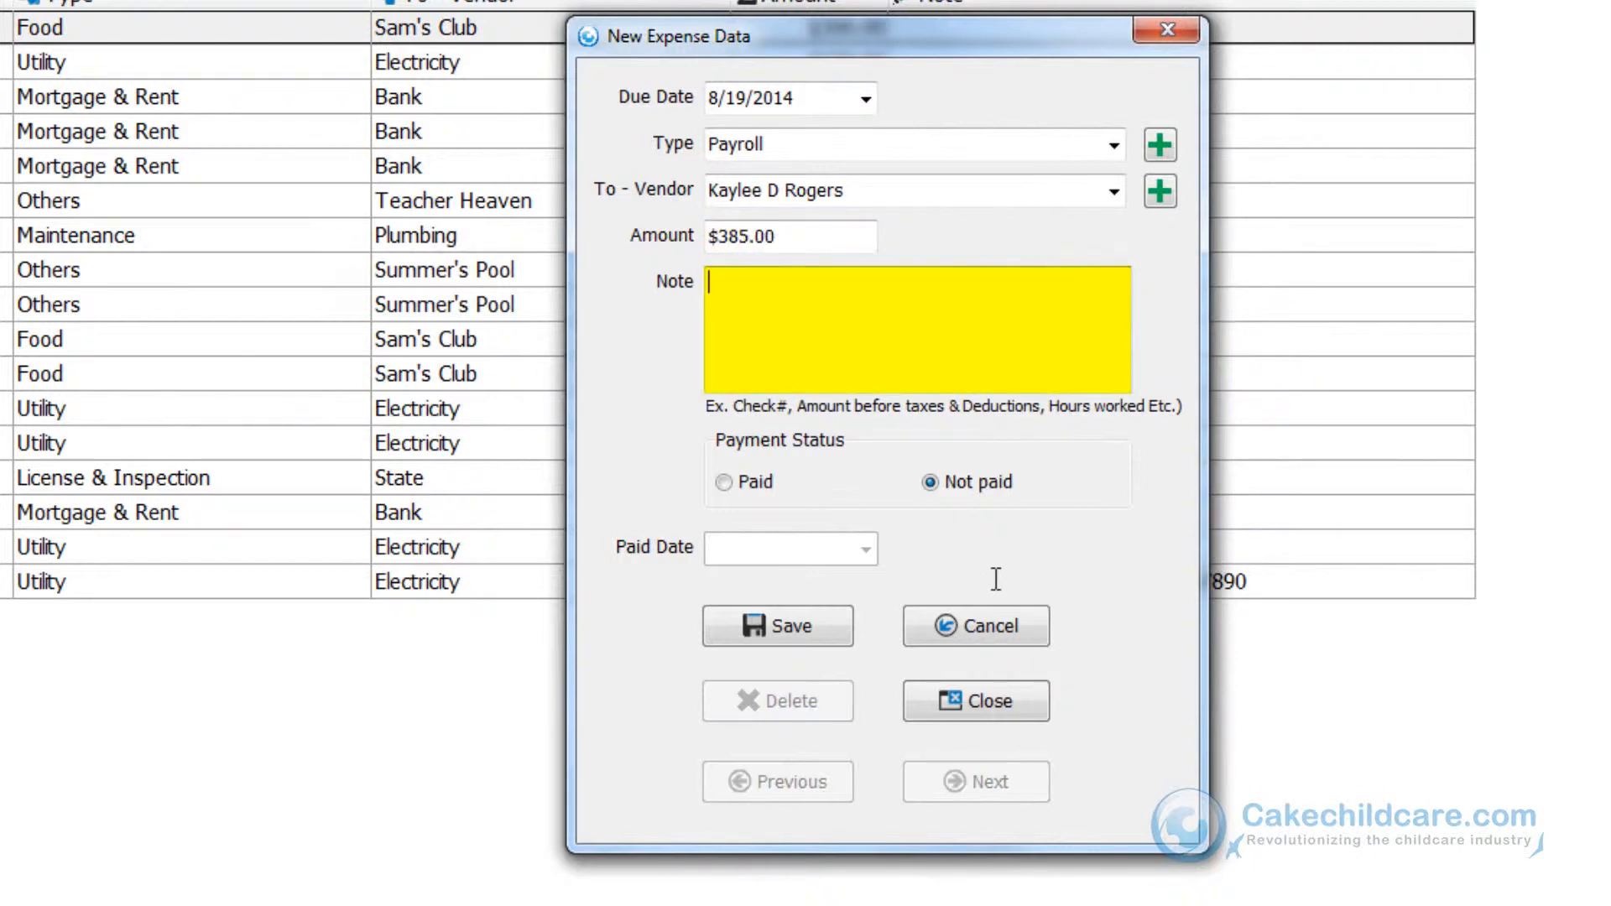
pyautogui.write('$10 x')
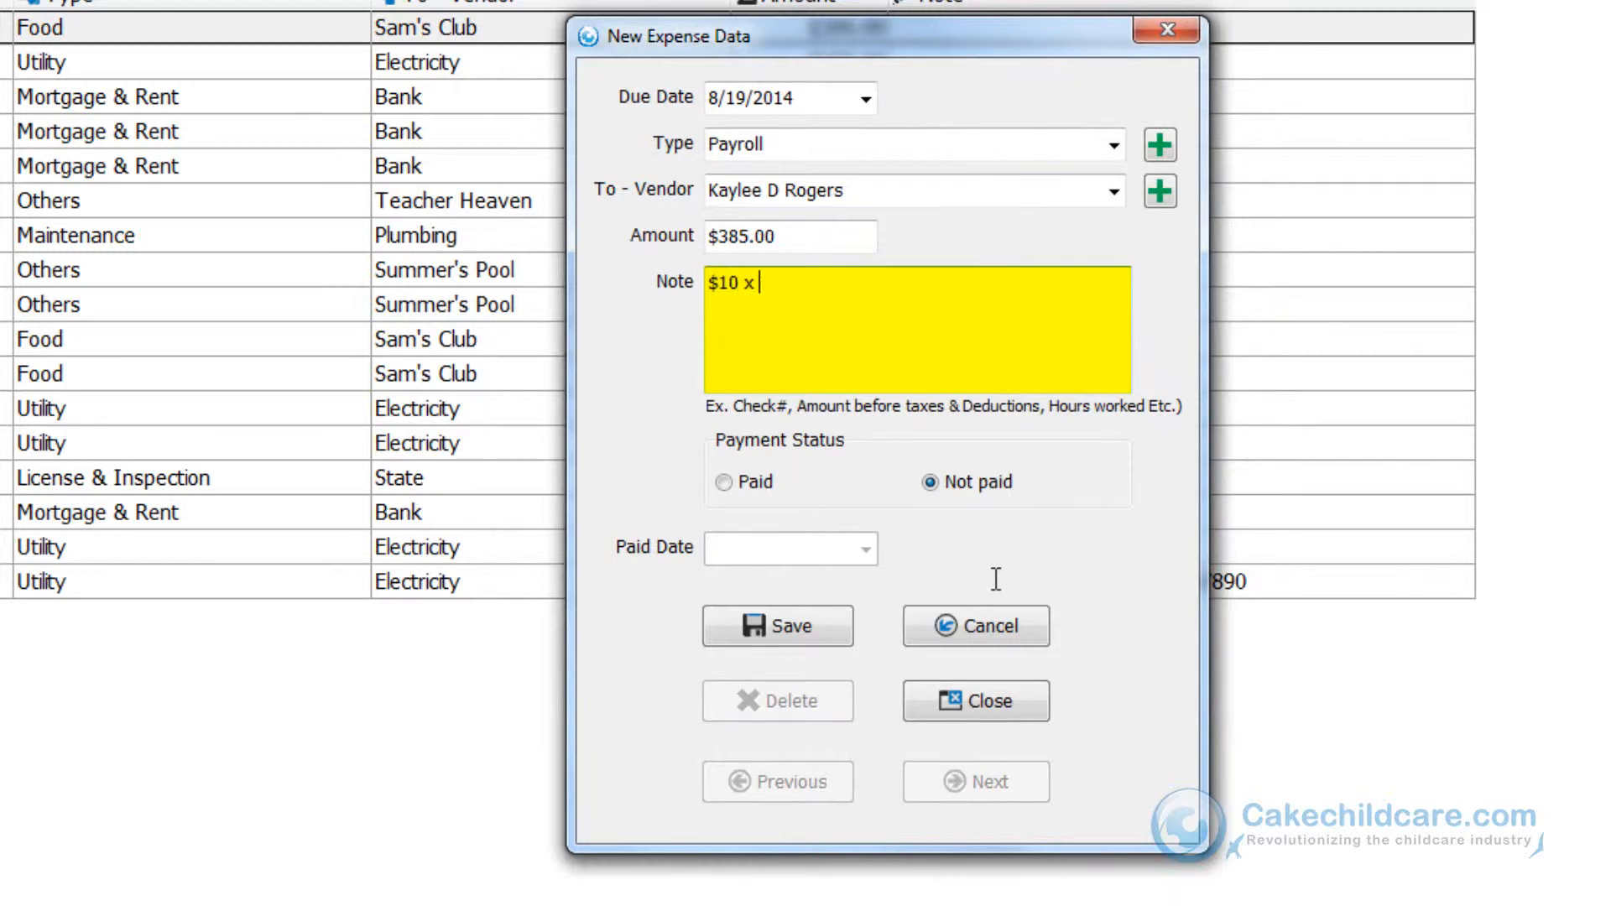
pyautogui.write('40 hours = $400 -')
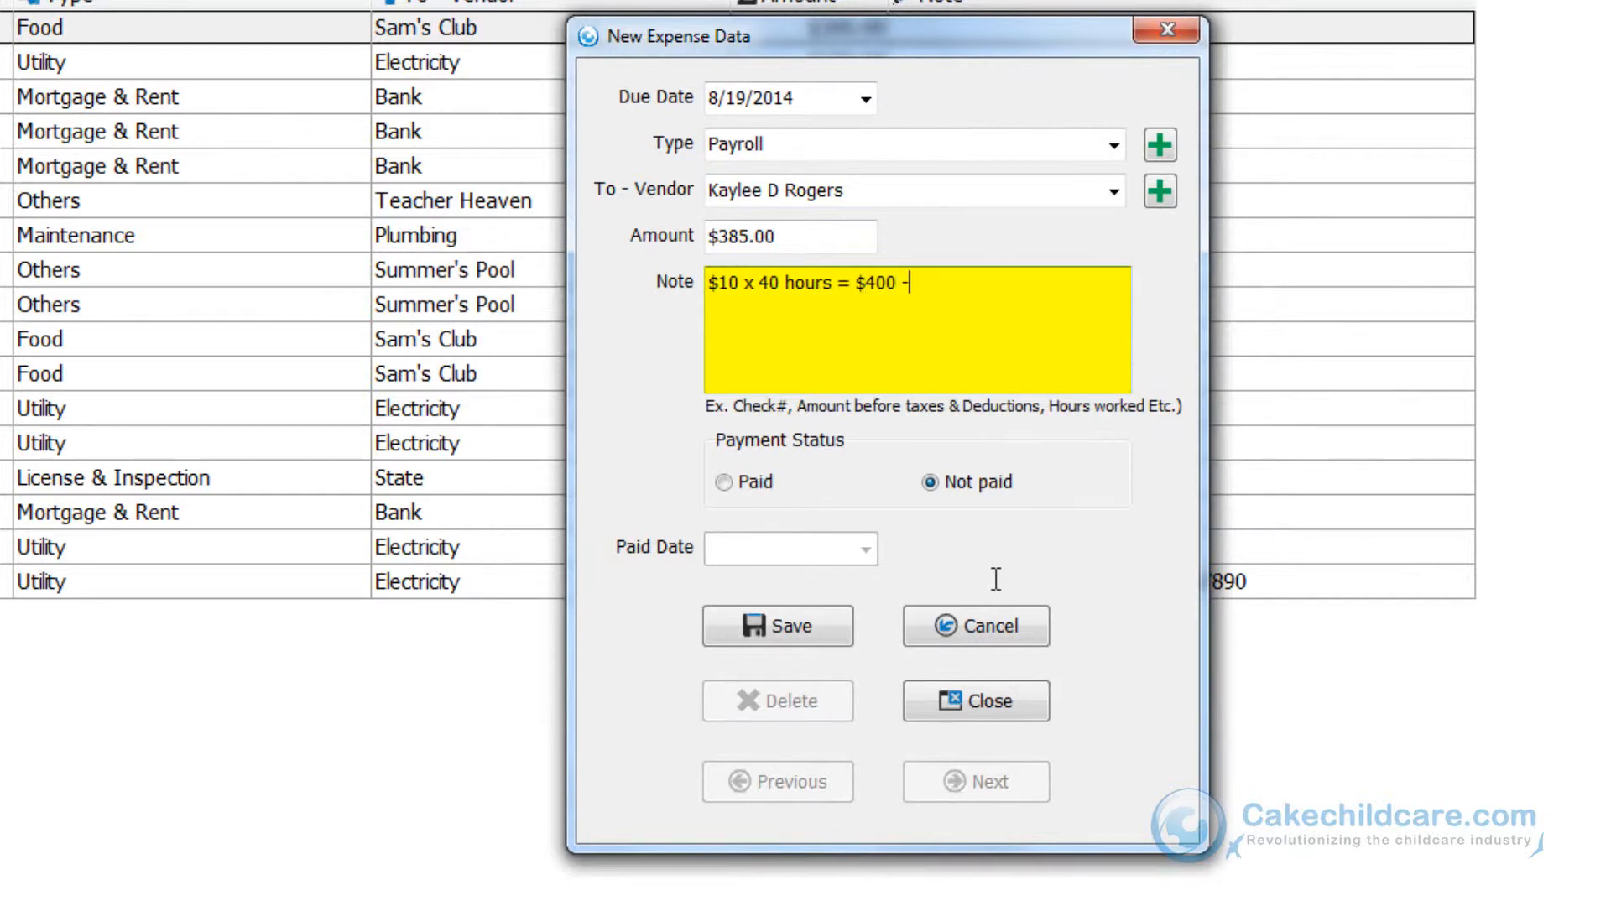
pyautogui.write('$25')
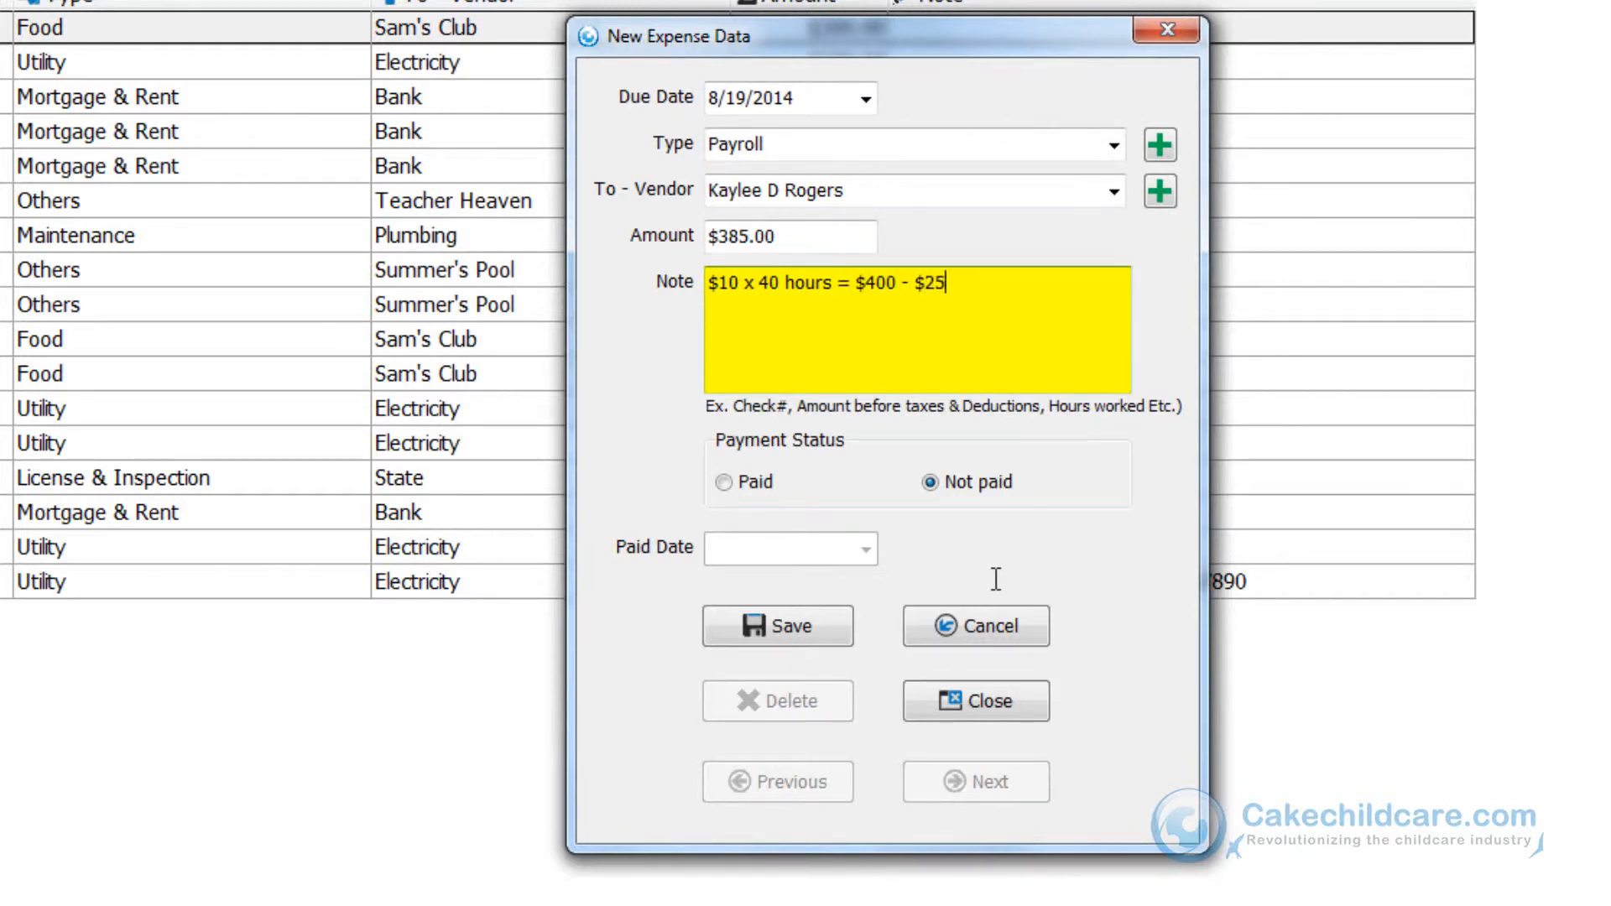
pyautogui.write('(tax) =')
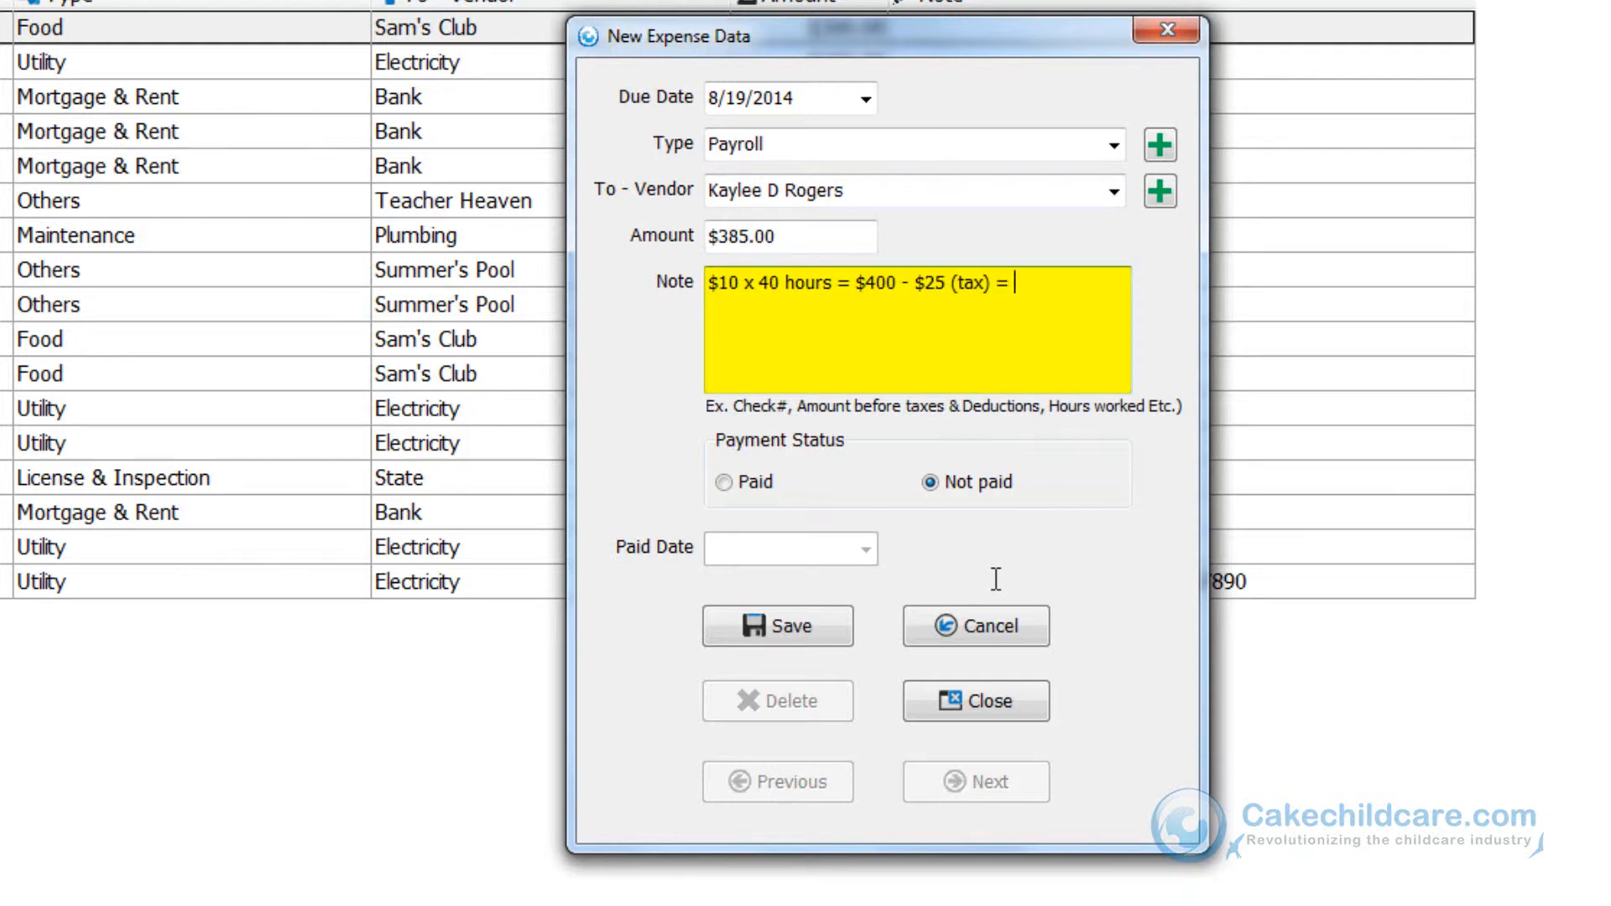
pyautogui.write('$385')
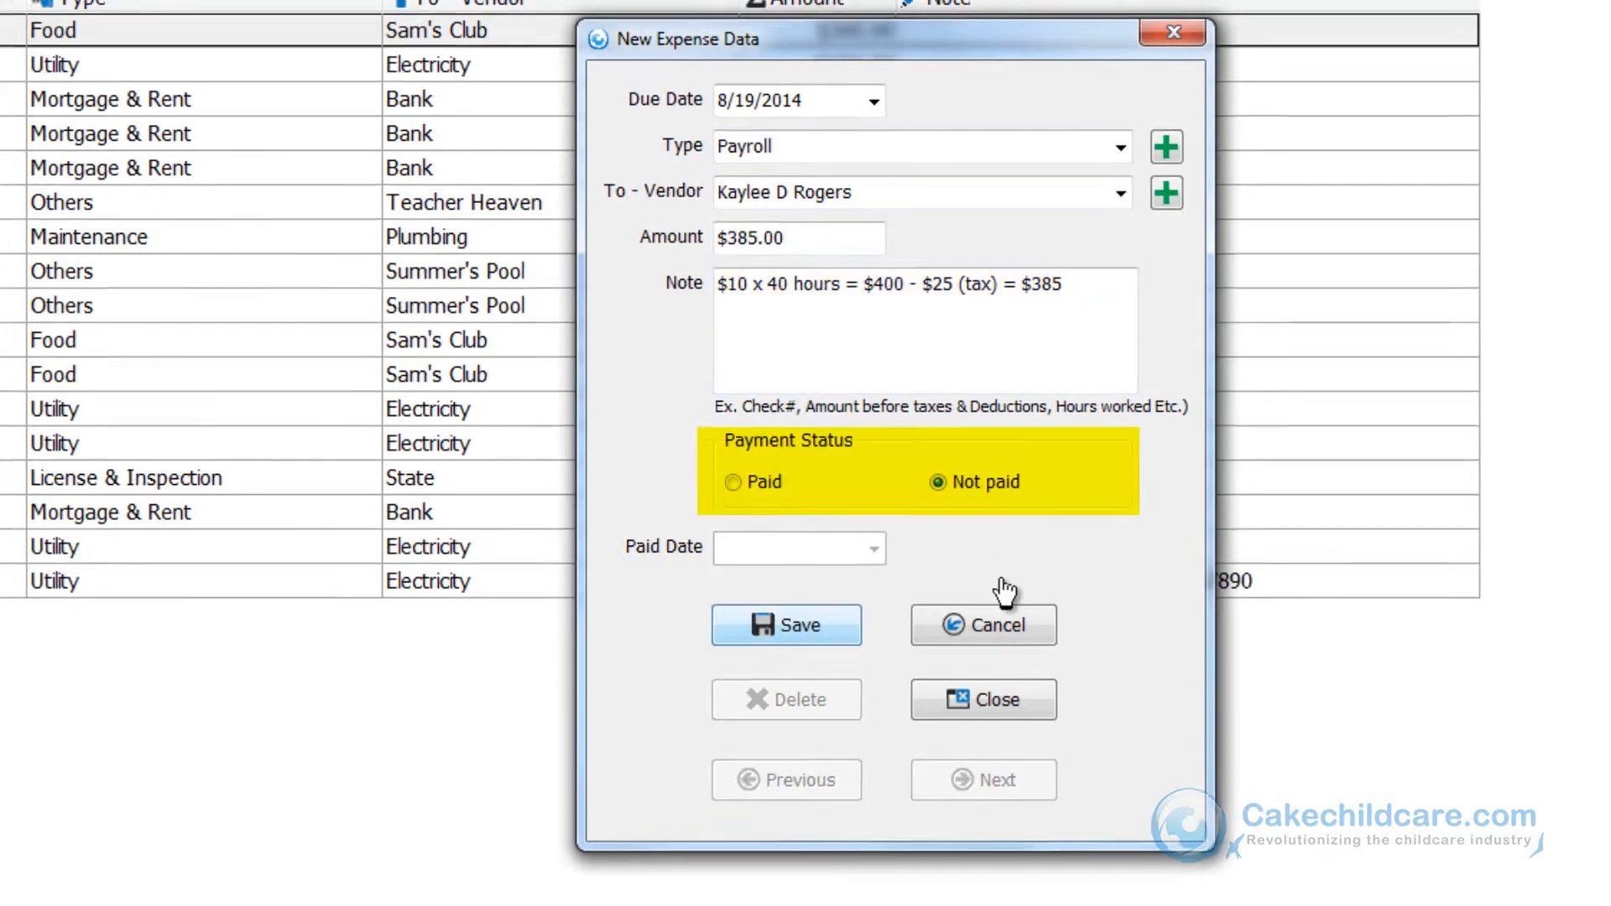
pyautogui.click(785, 624)
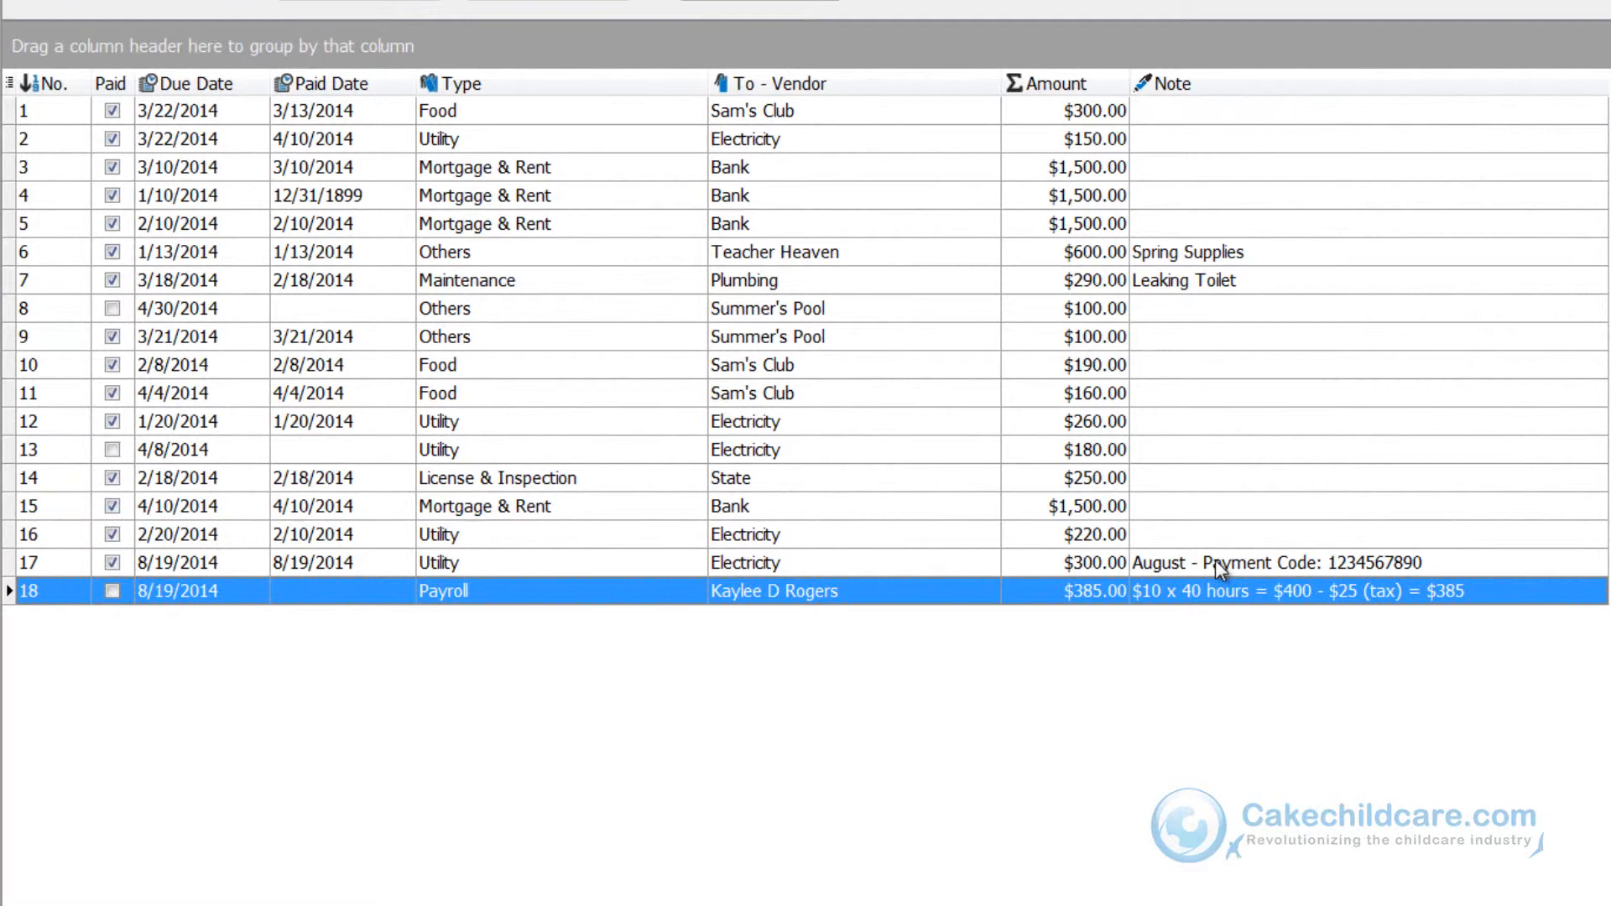